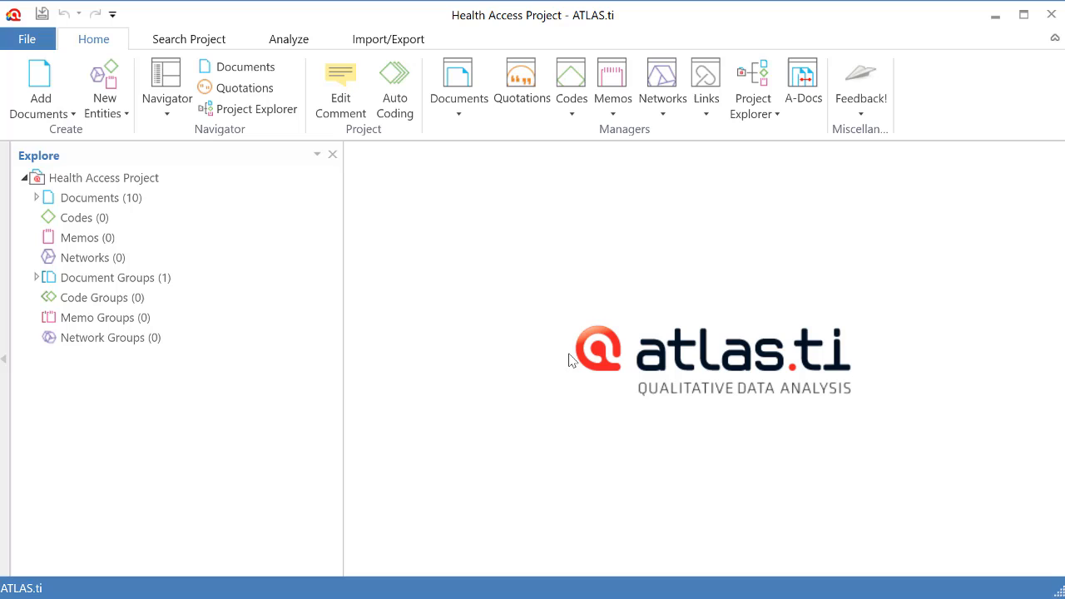
Step: Expand the project's Documents and open D1: BR-Community health agent
left_click(36, 197)
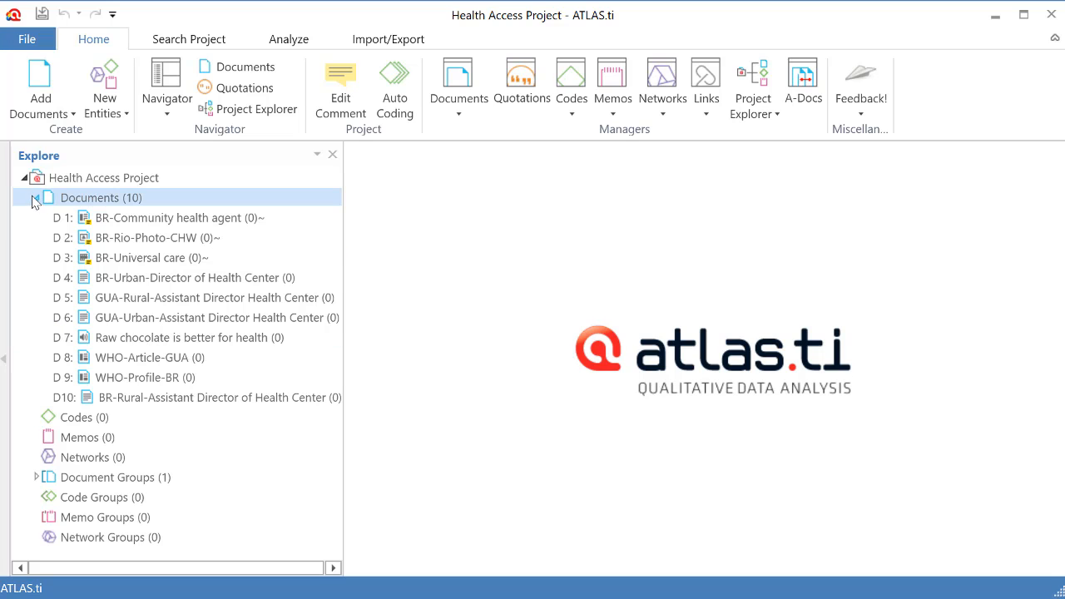
double_click(174, 217)
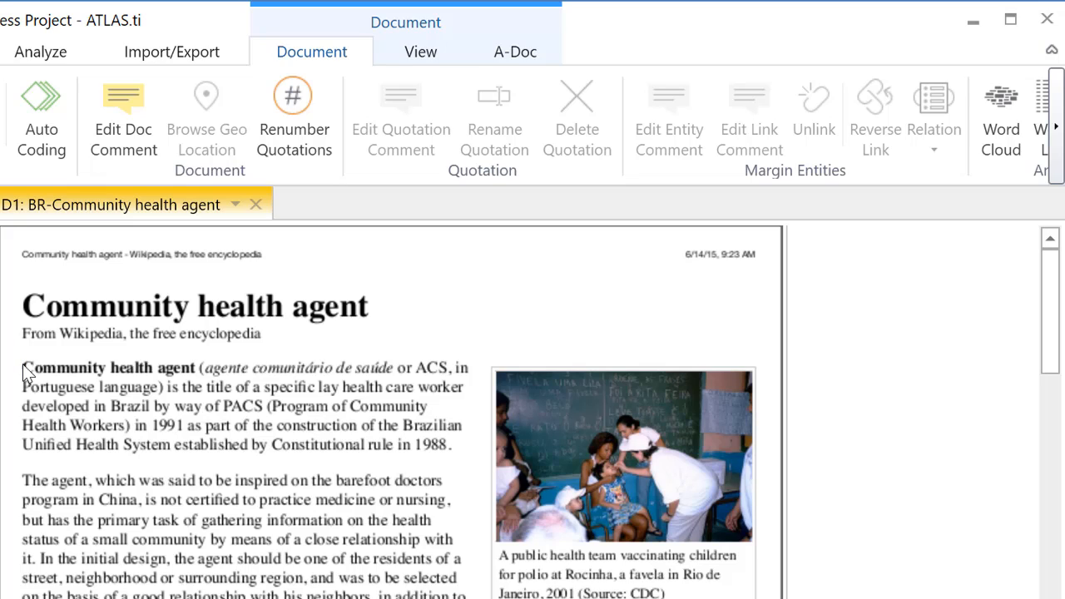
mouse_move(28, 381)
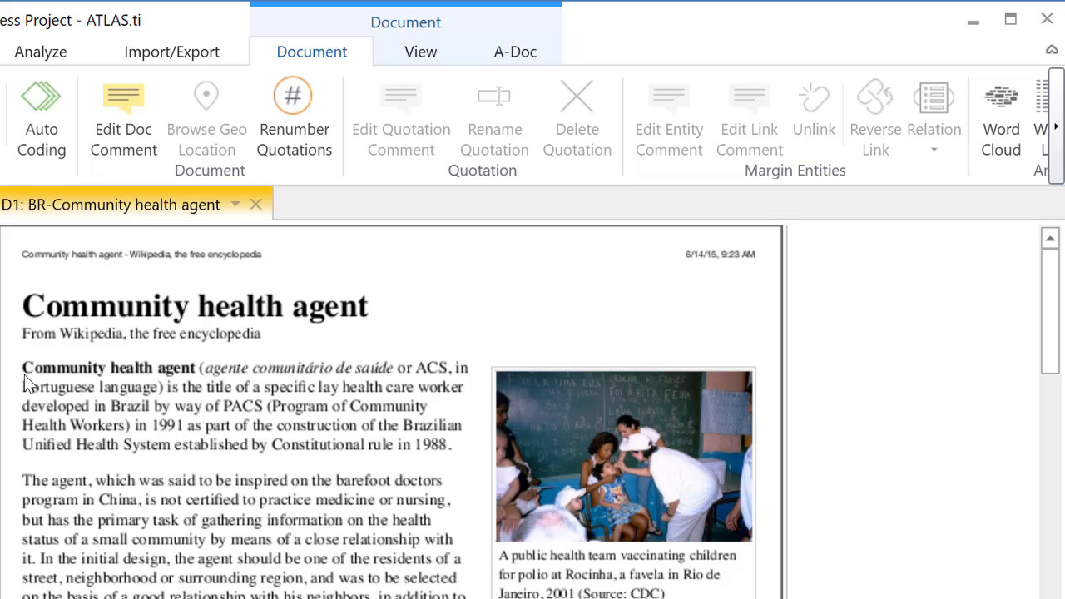
Step: Mark the opening paragraph defining community health agents and bring up its context menu
double_click(64, 368)
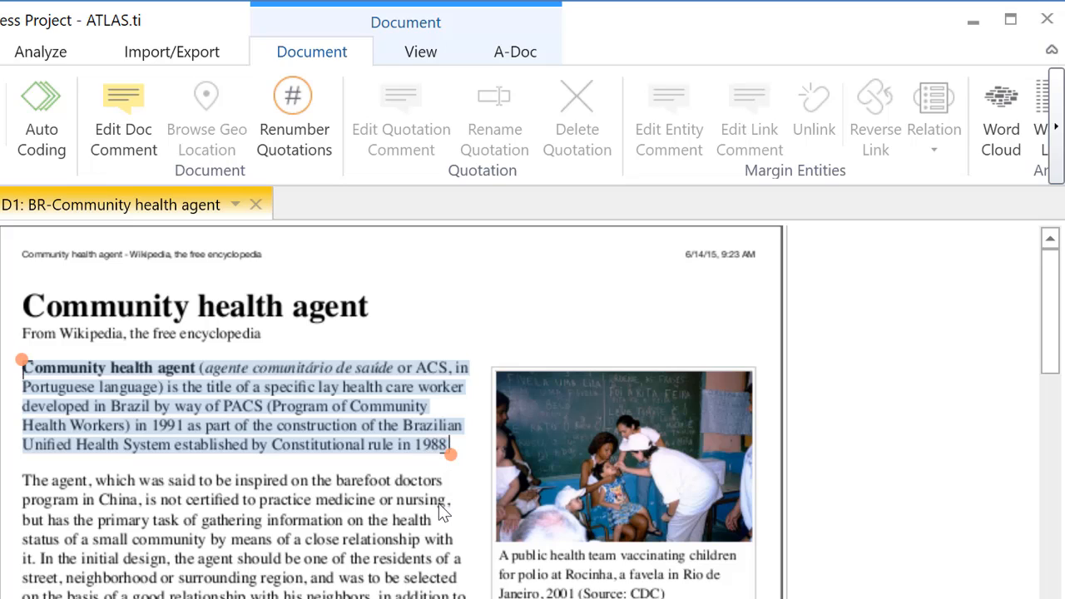
mouse_move(312, 424)
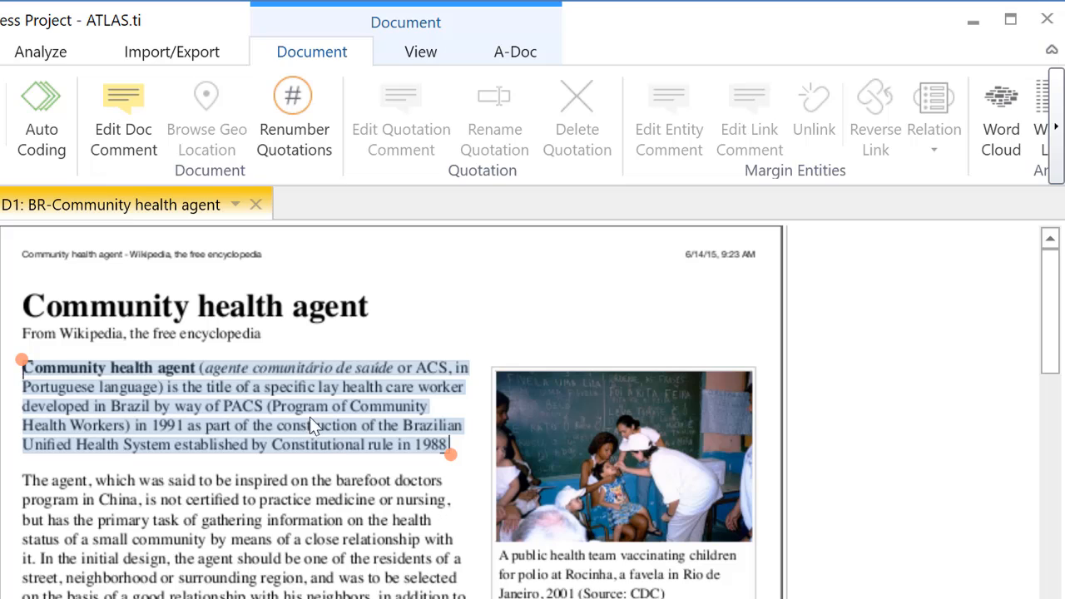
mouse_move(305, 414)
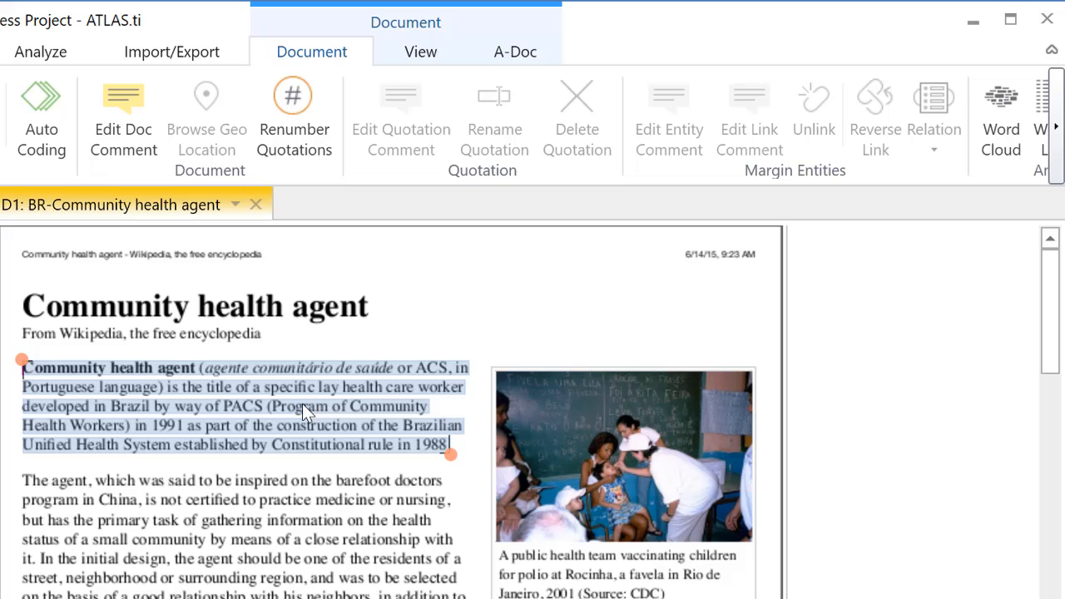
right_click(306, 412)
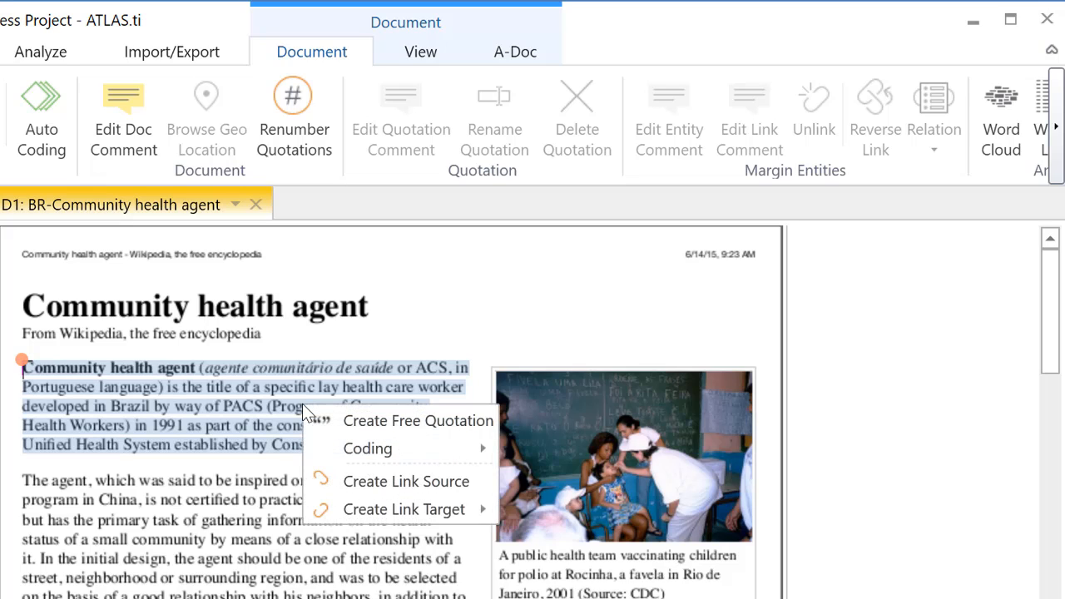
mouse_move(372, 428)
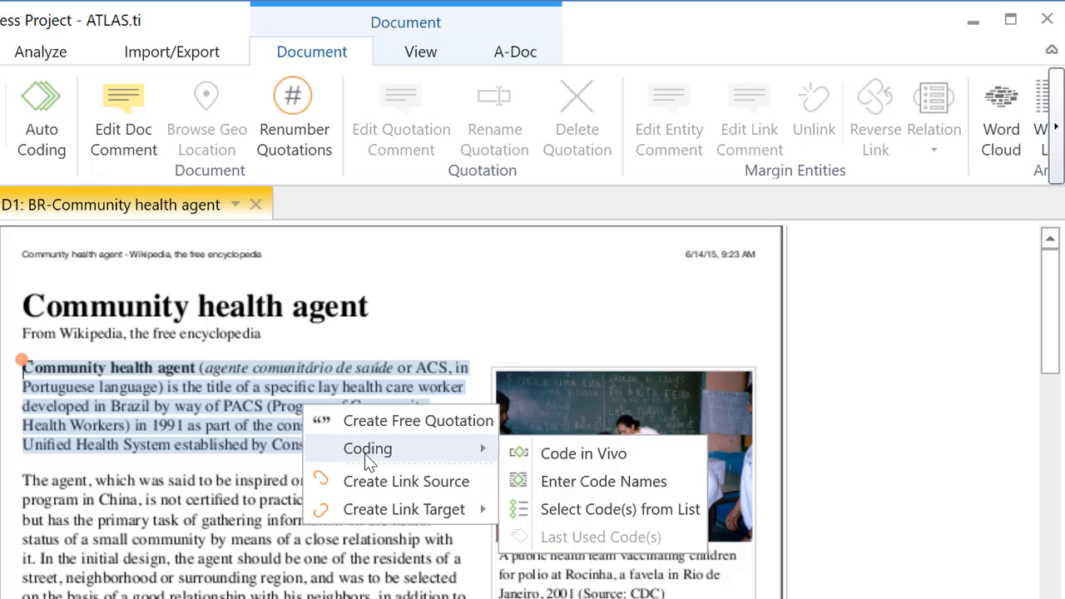
mouse_move(370, 427)
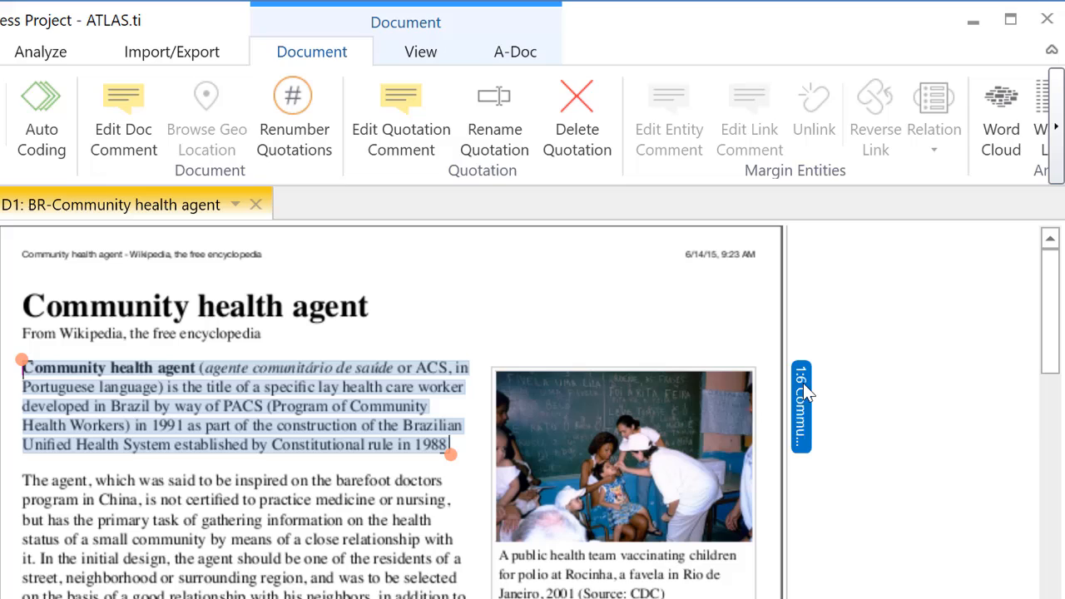
mouse_move(803, 402)
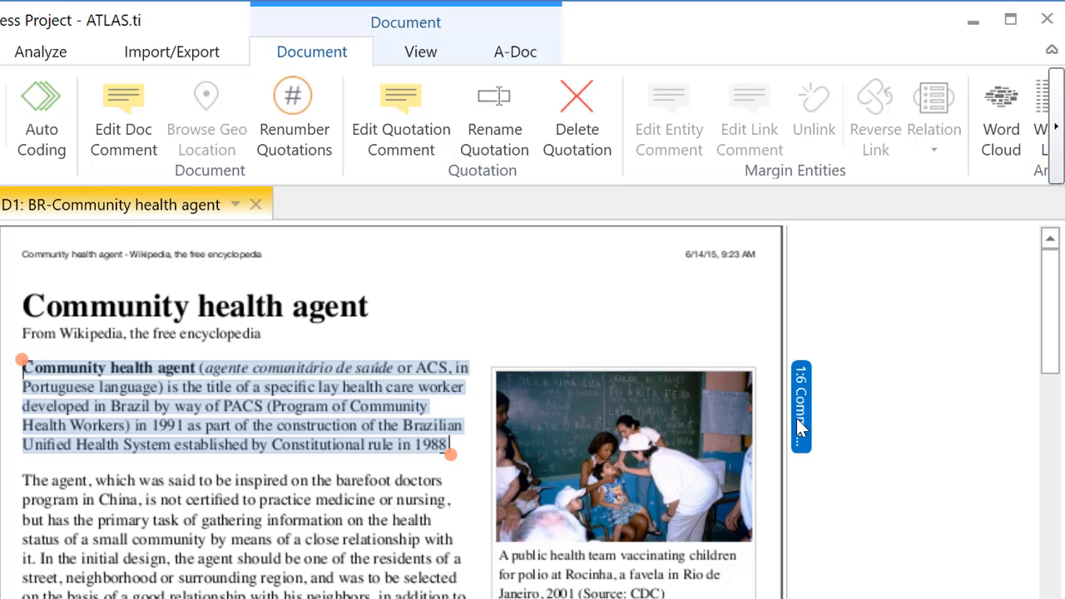
Step: Comment on quotation 1:6 that Brazil's health agents joined the unified health system
right_click(801, 406)
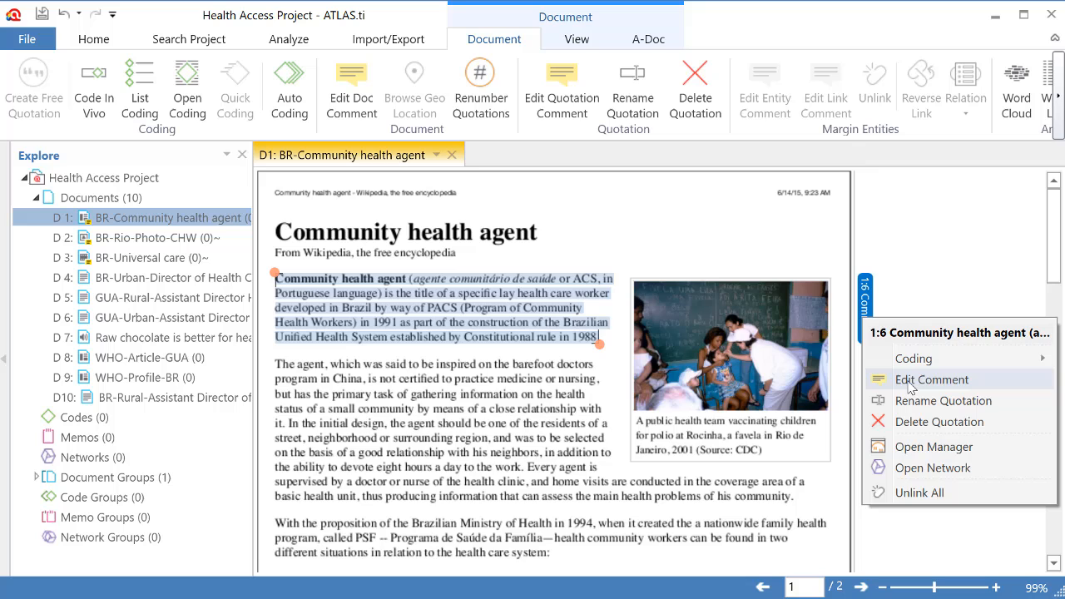
left_click(932, 379)
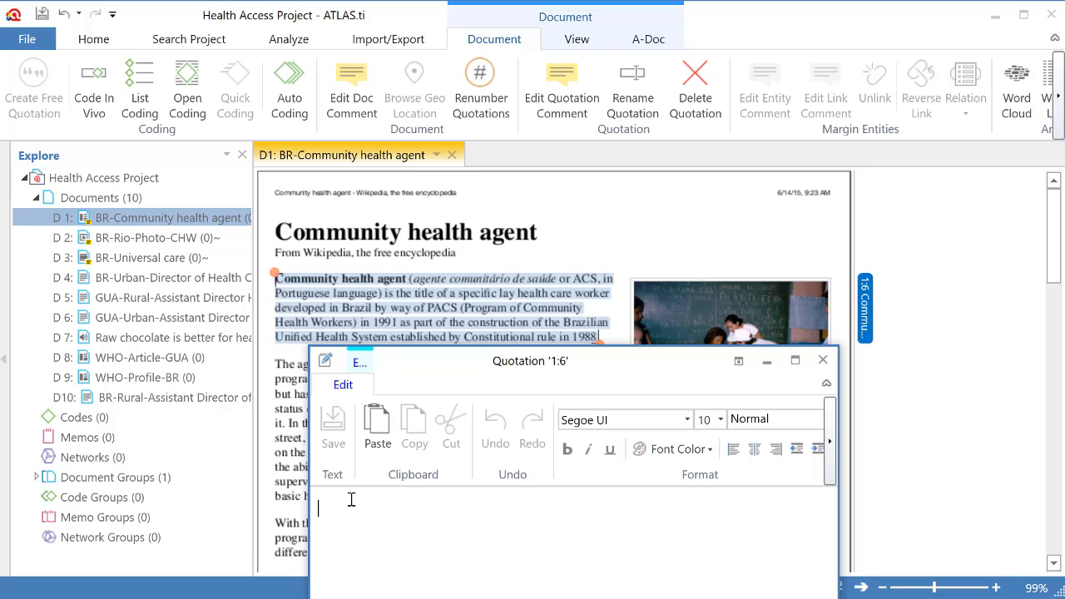
type("Inter")
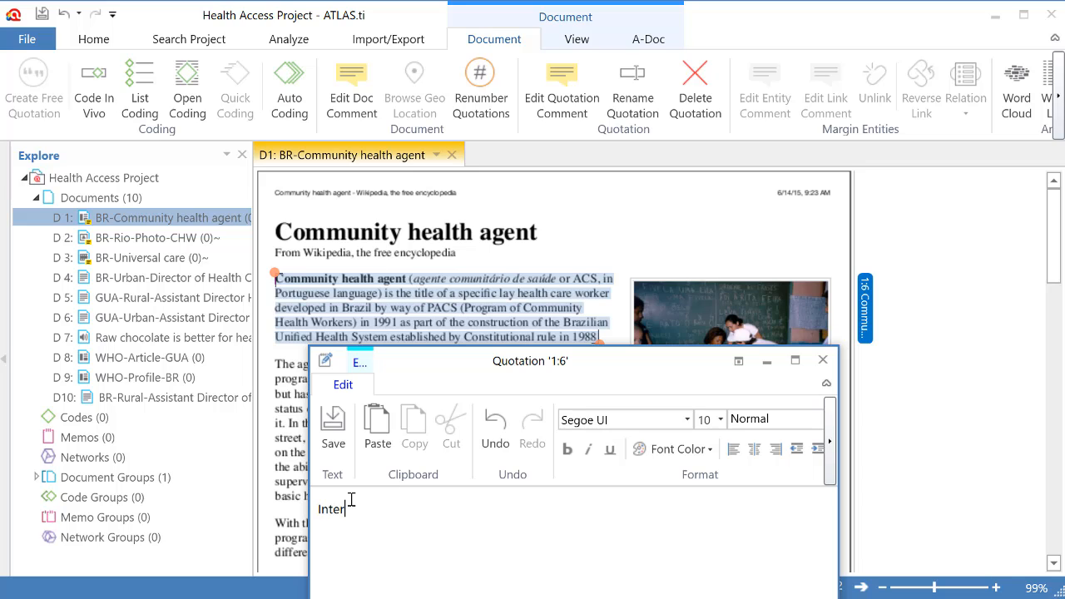
type("es")
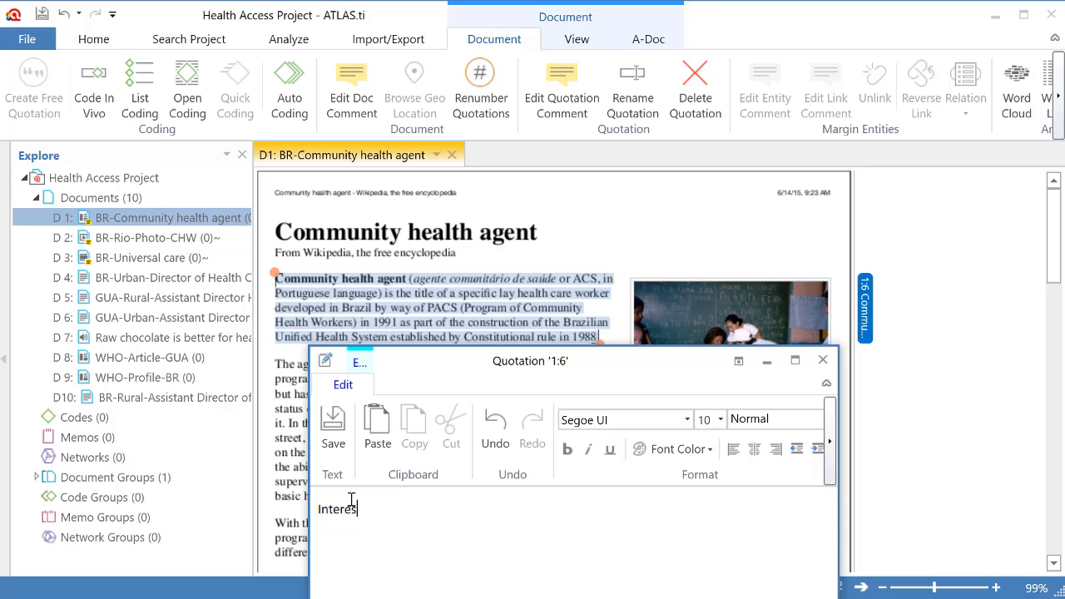
type("ting to see that i")
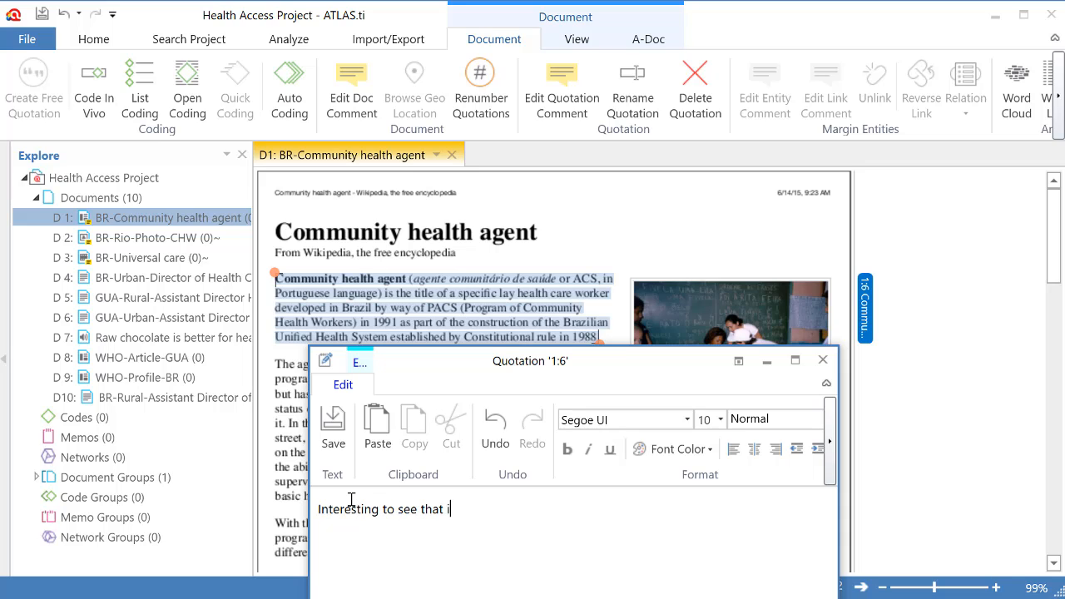
type("n BR com")
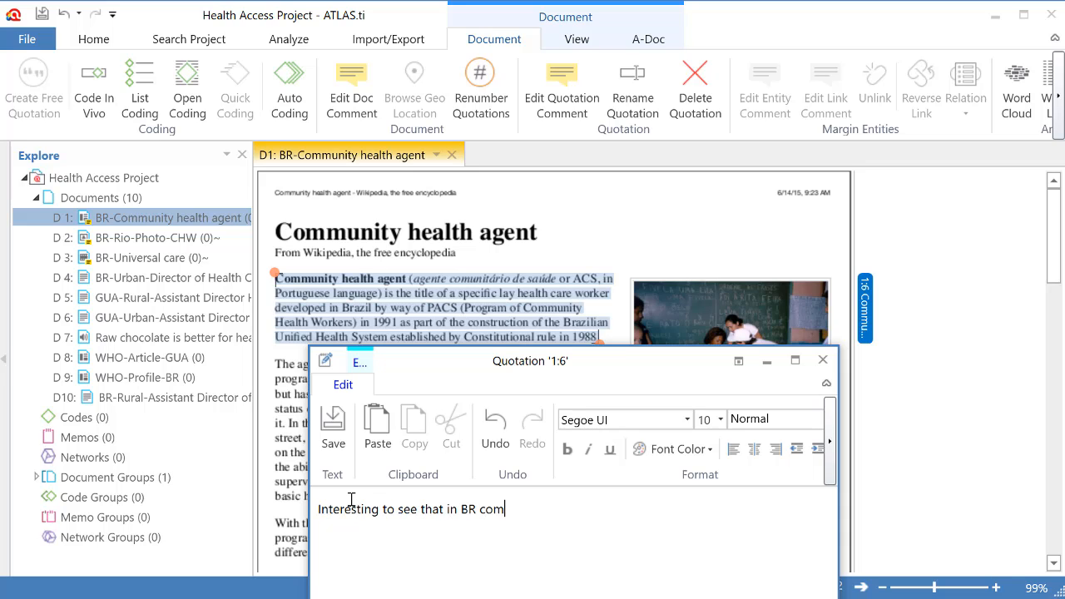
type("munity hhealth ag")
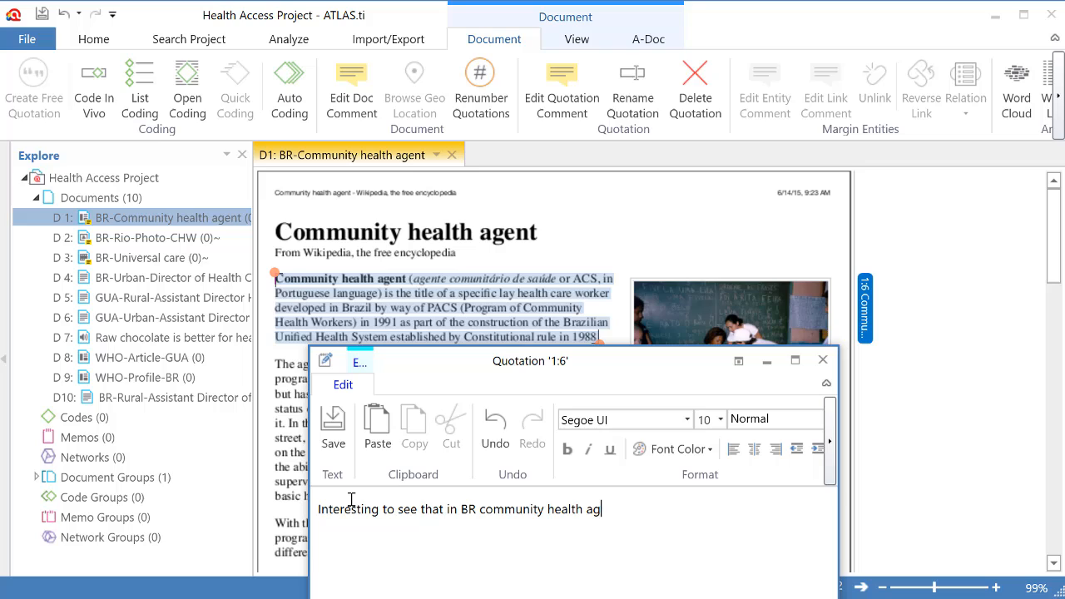
type("ents were madep")
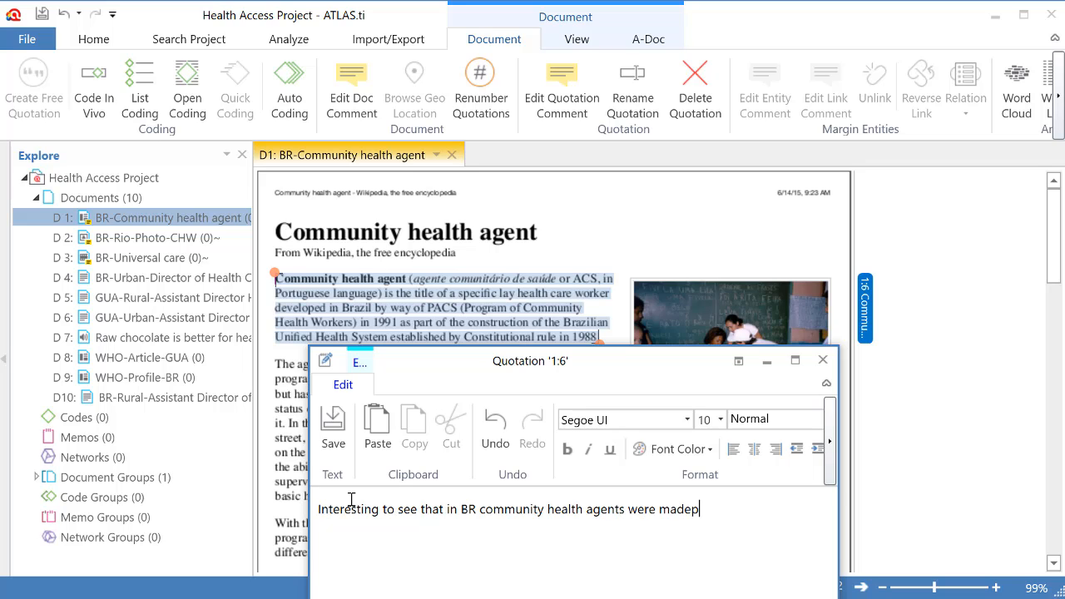
key("Backspace")
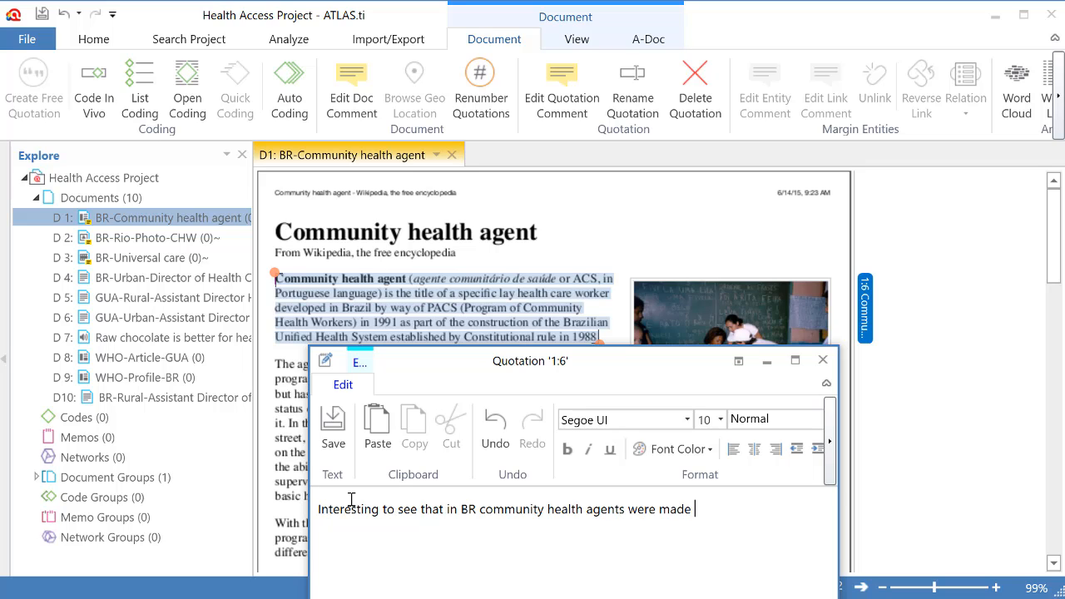
type("part of the country")
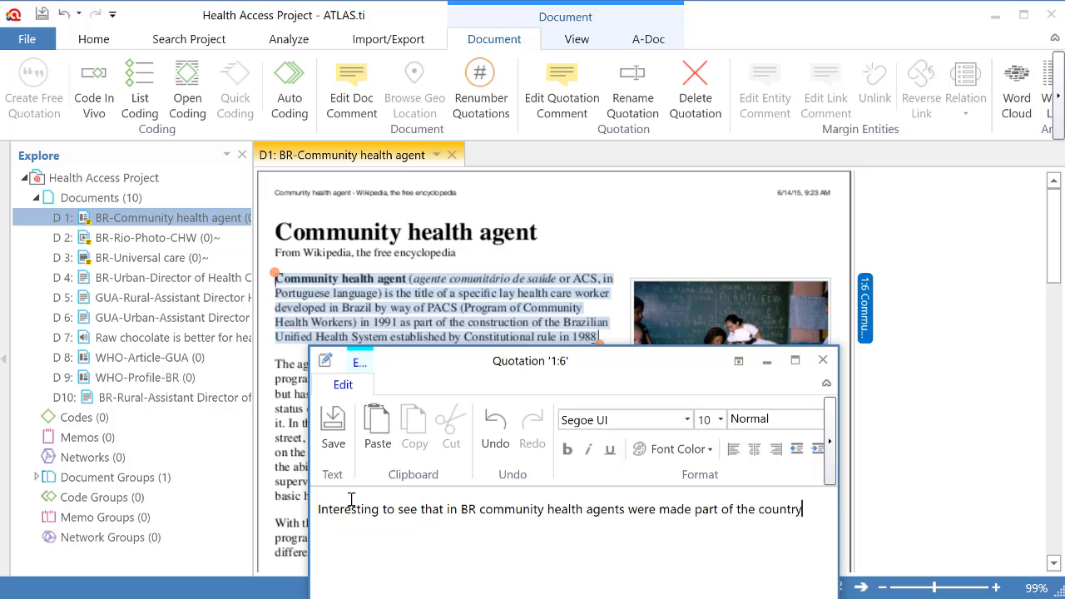
type("'s")
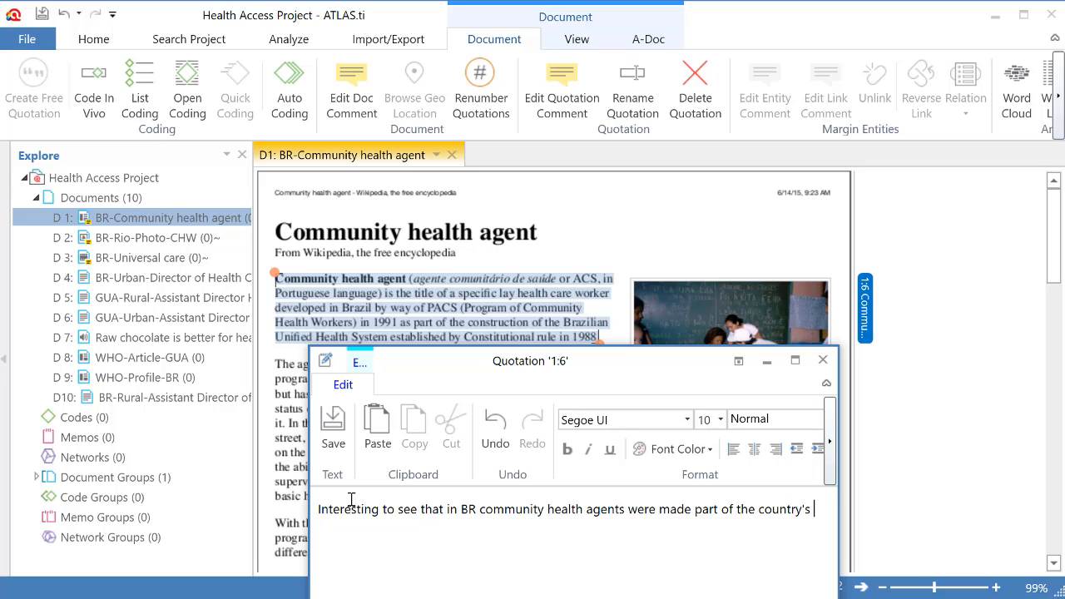
type("unified health syste")
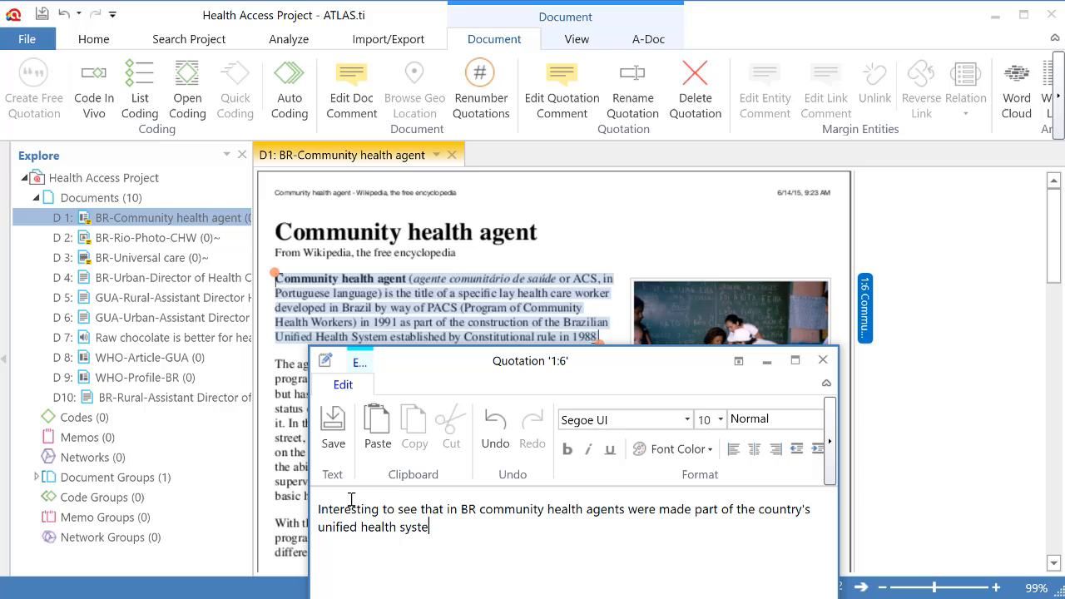
type("m. Let")
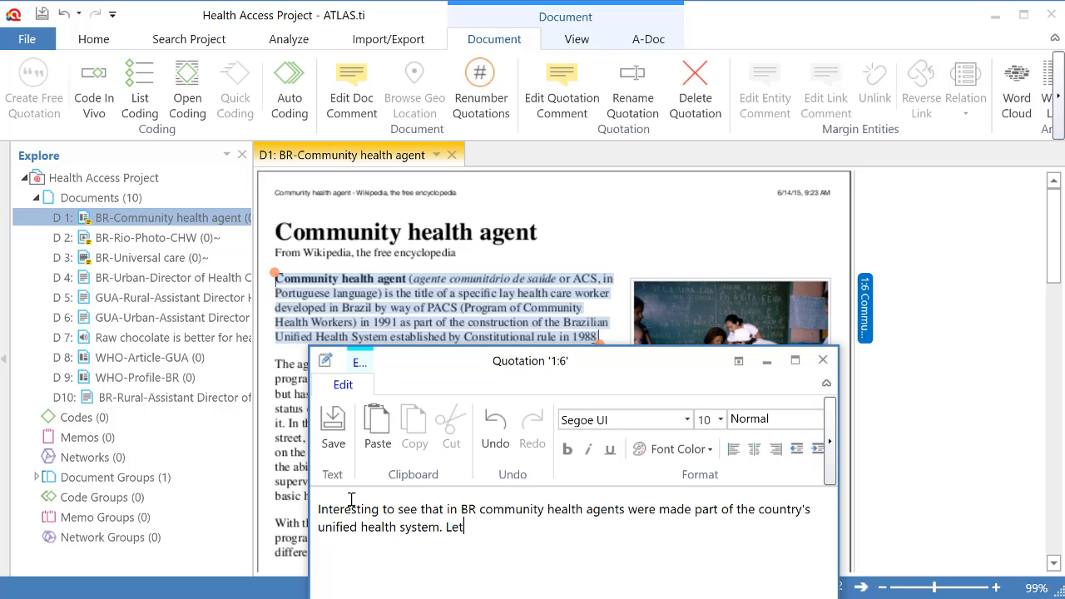
type("s research")
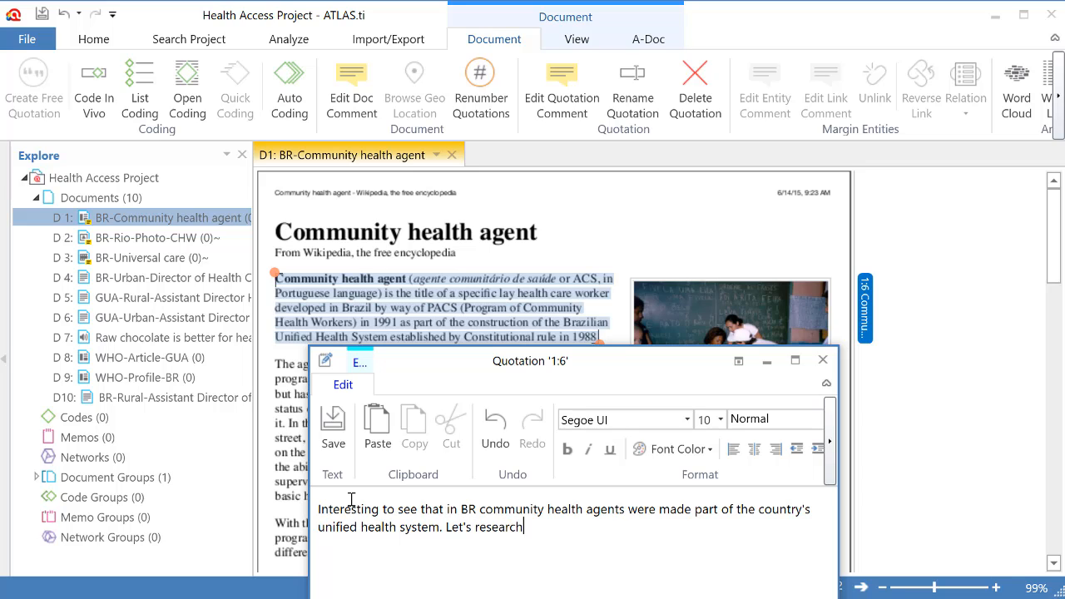
type("this")
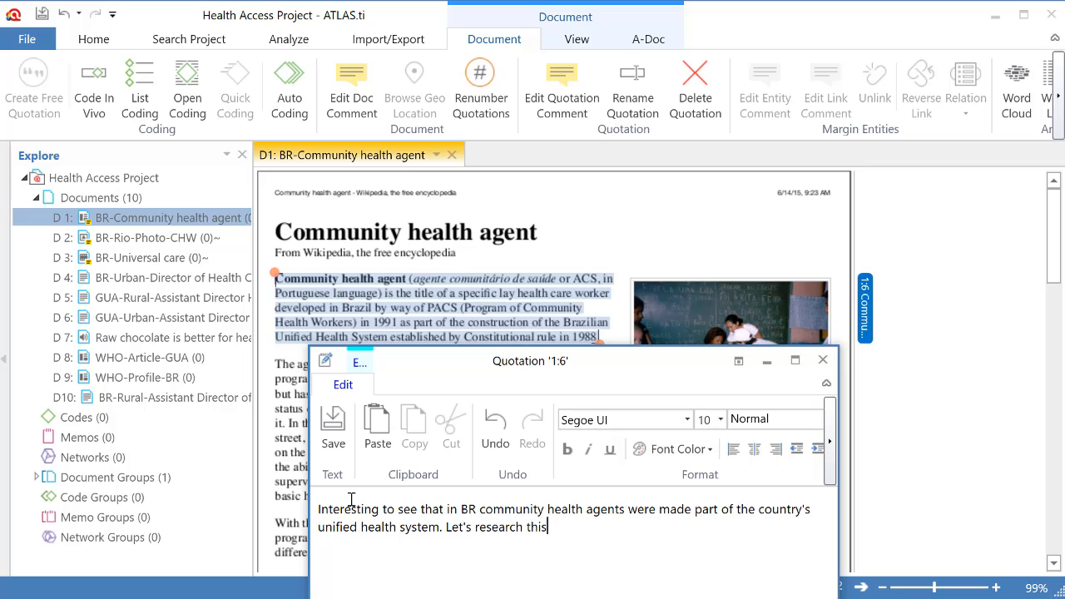
mouse_move(333, 424)
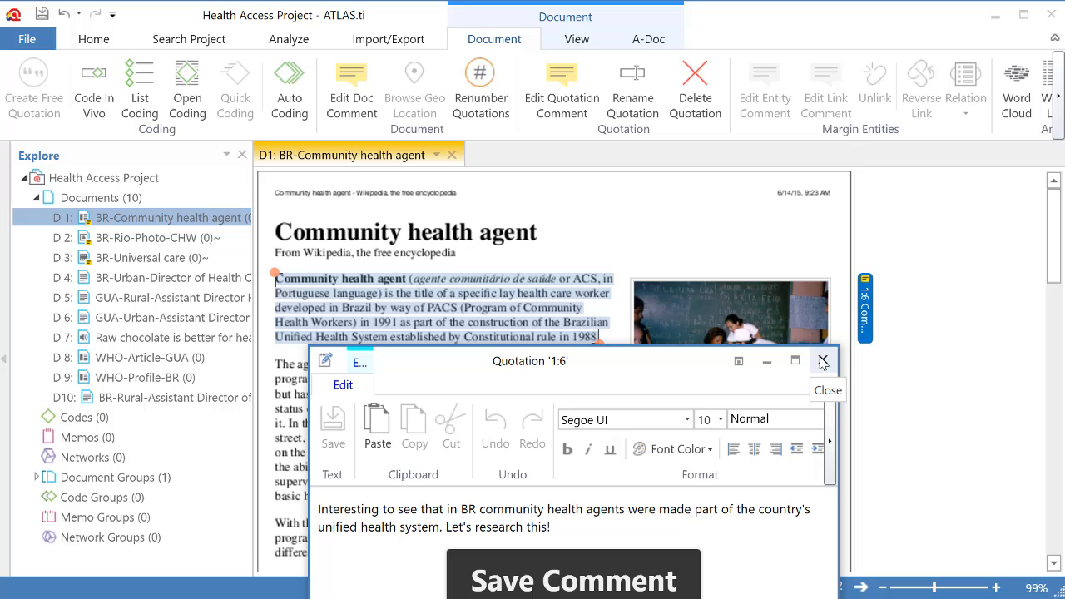
left_click(822, 361)
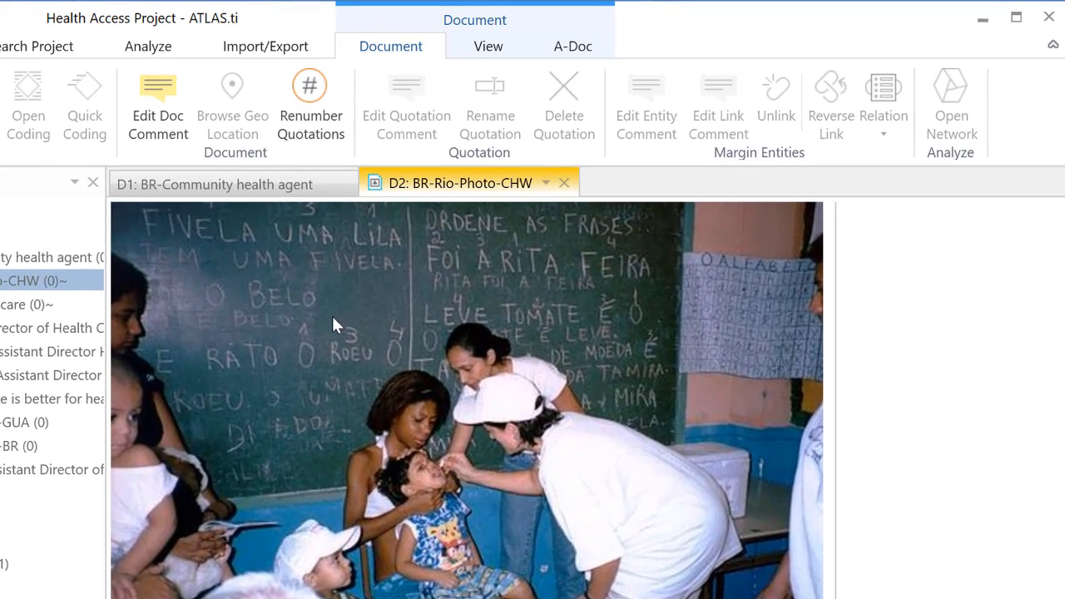
Step: Mark the vaccination scene as quotation 2:2, commented 'I wonder if she is a community health agent.'
left_click_drag(315, 313, 738, 479)
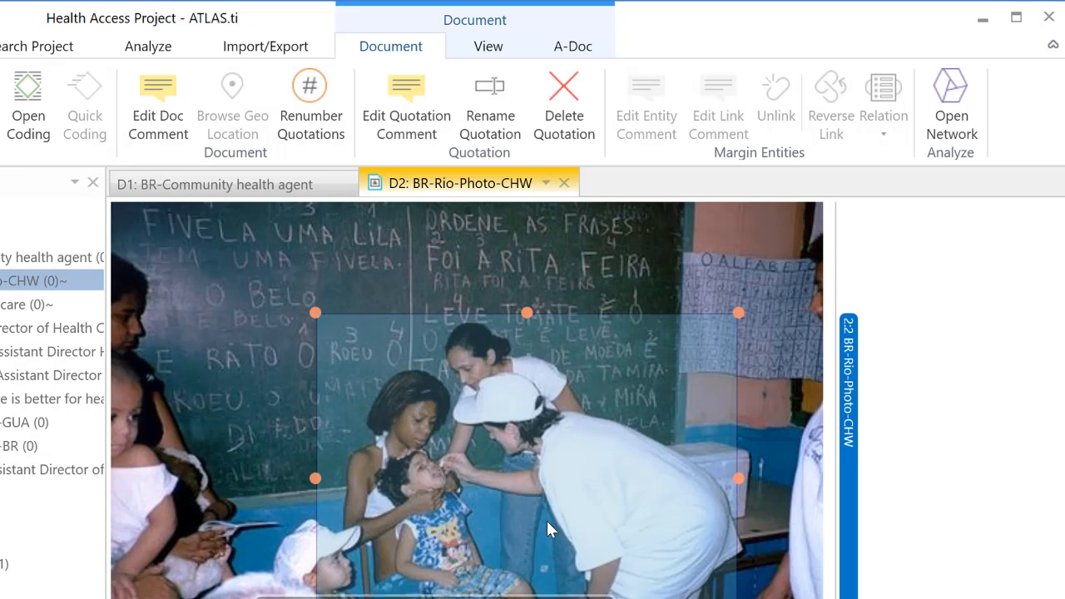
right_click(549, 528)
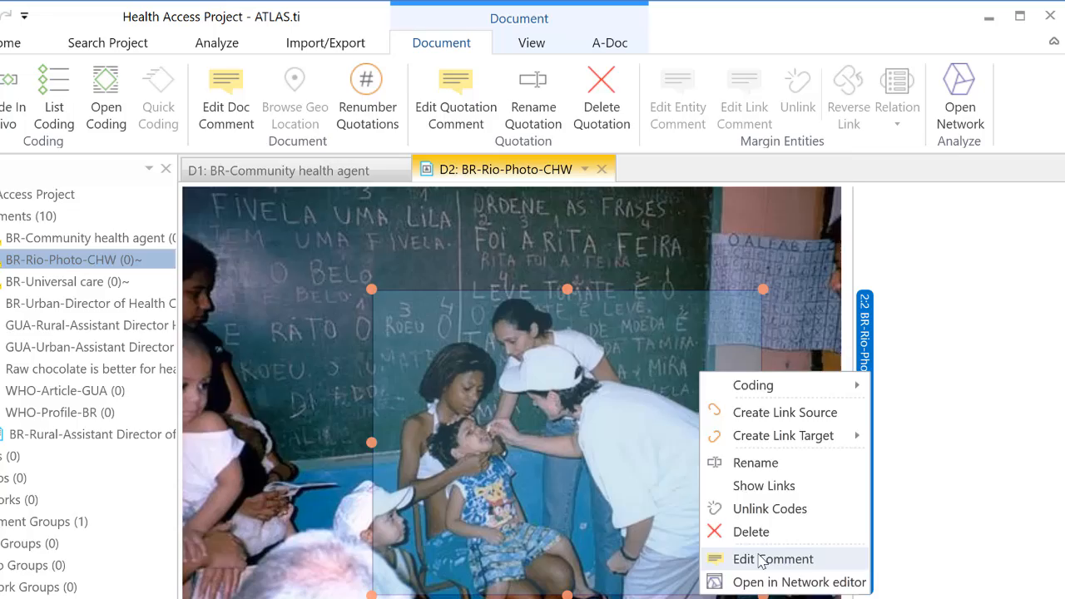
left_click(773, 558)
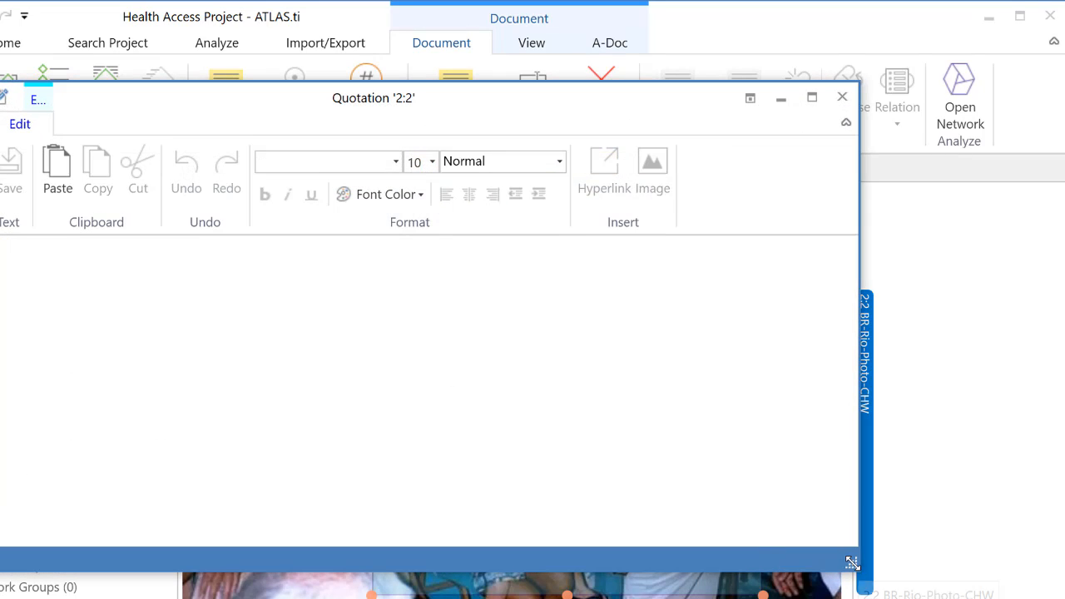
left_click_drag(851, 562, 651, 351)
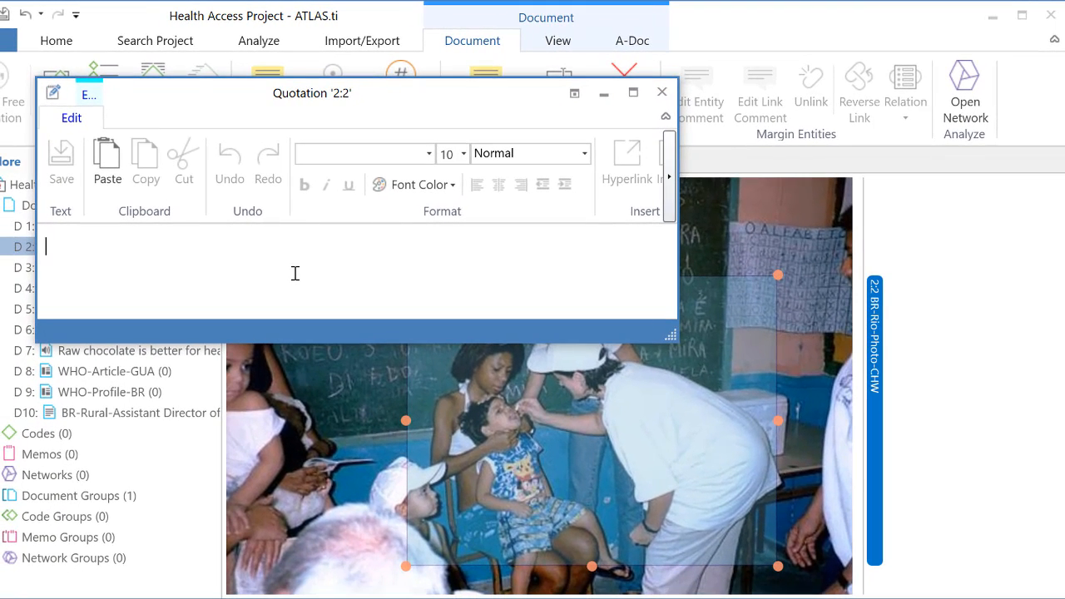
type("I o")
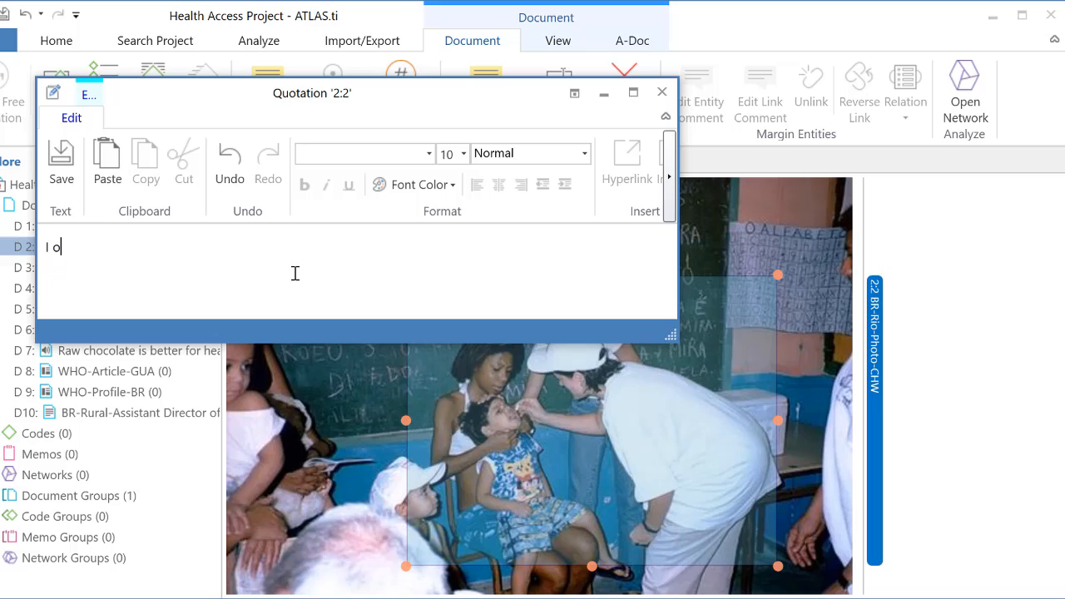
type("wi")
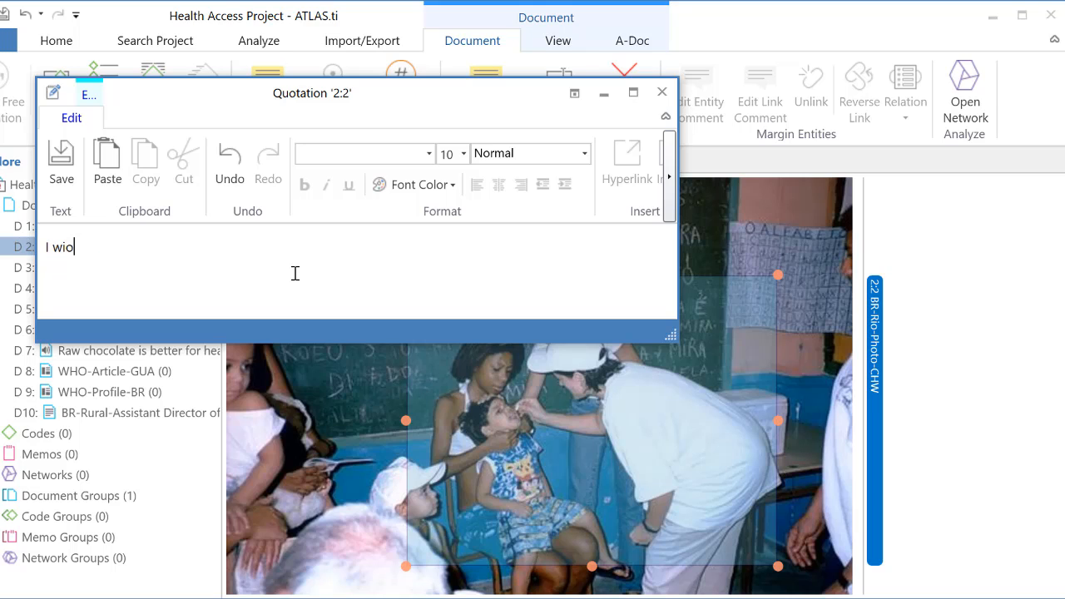
type("onder if she is")
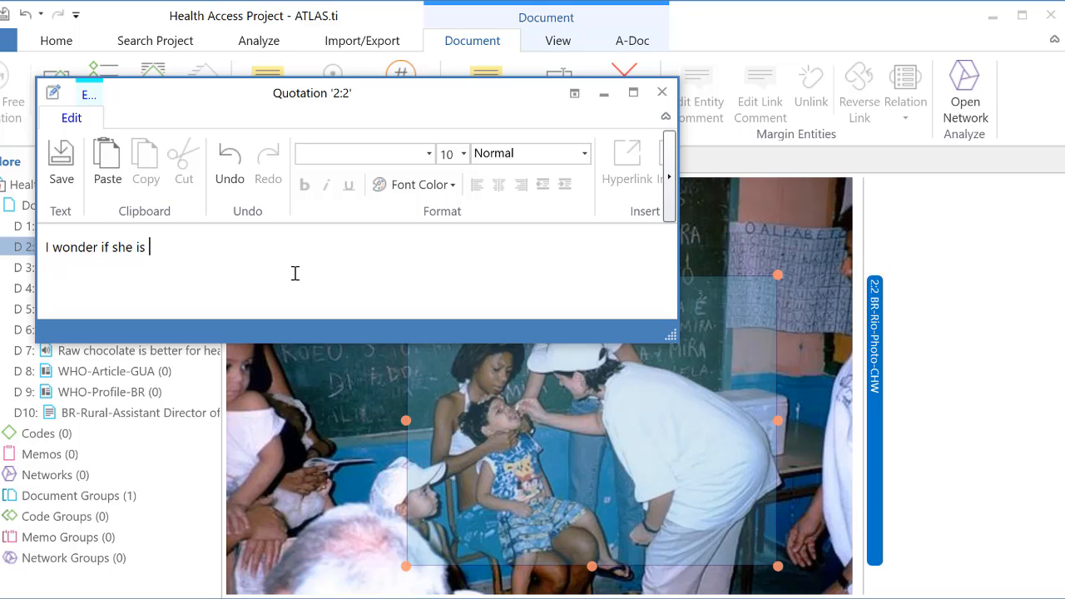
type("a community")
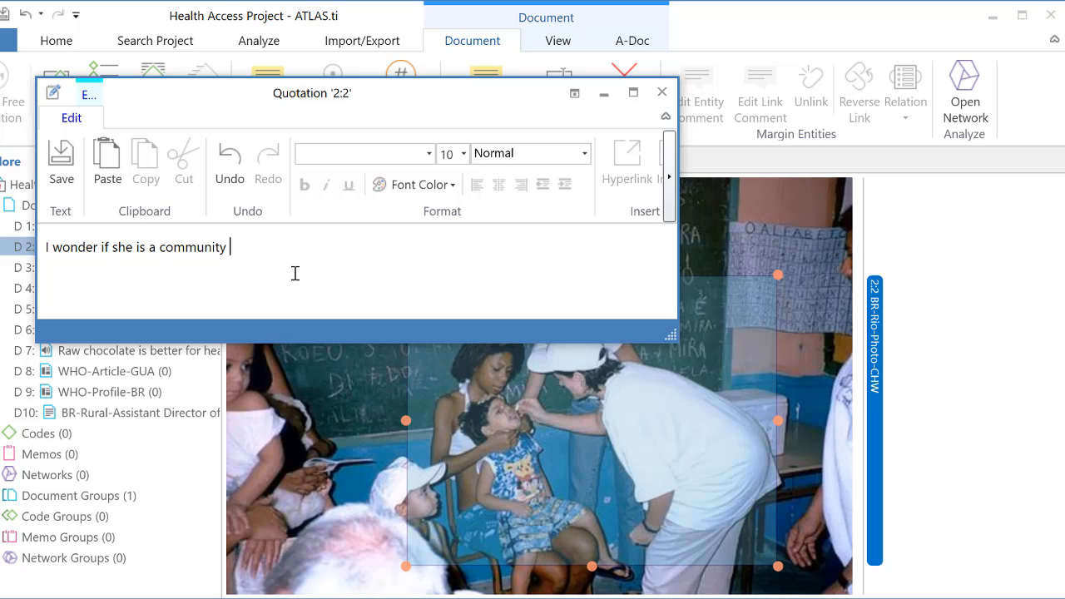
type("health agent.")
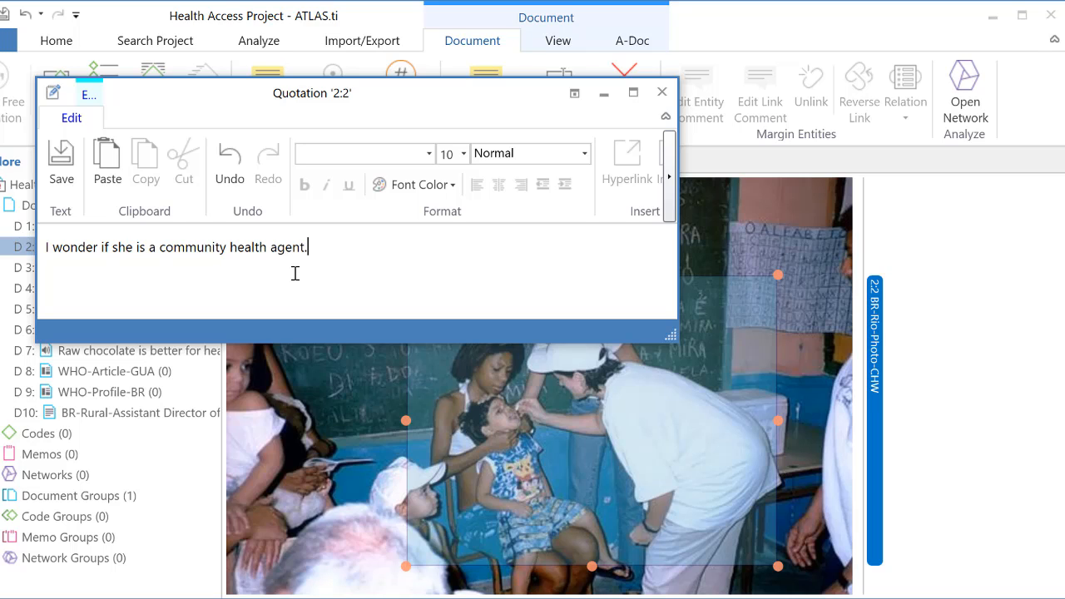
mouse_move(811, 77)
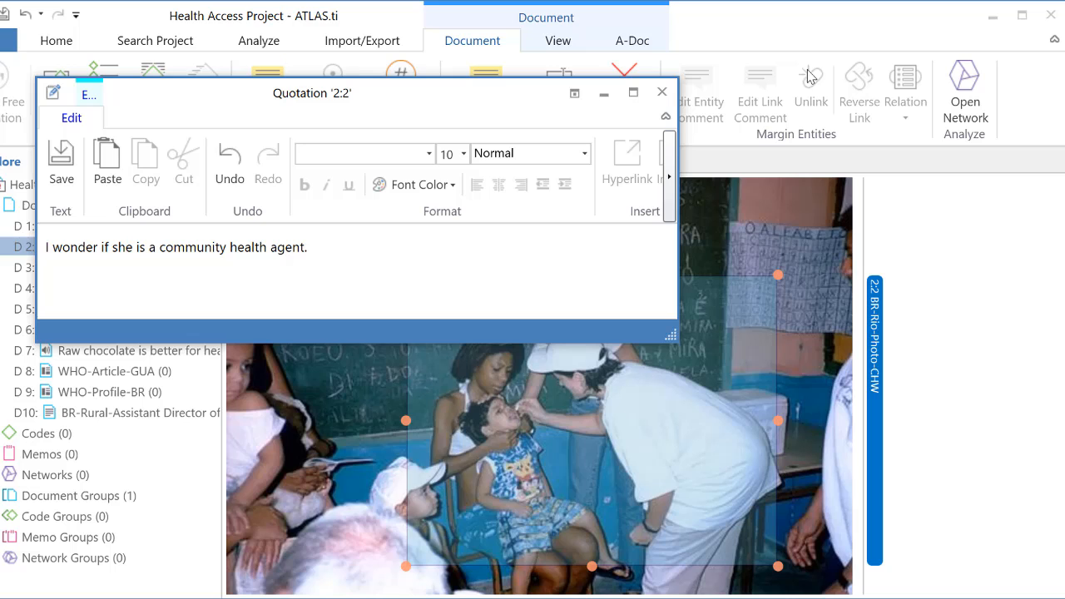
left_click(662, 92)
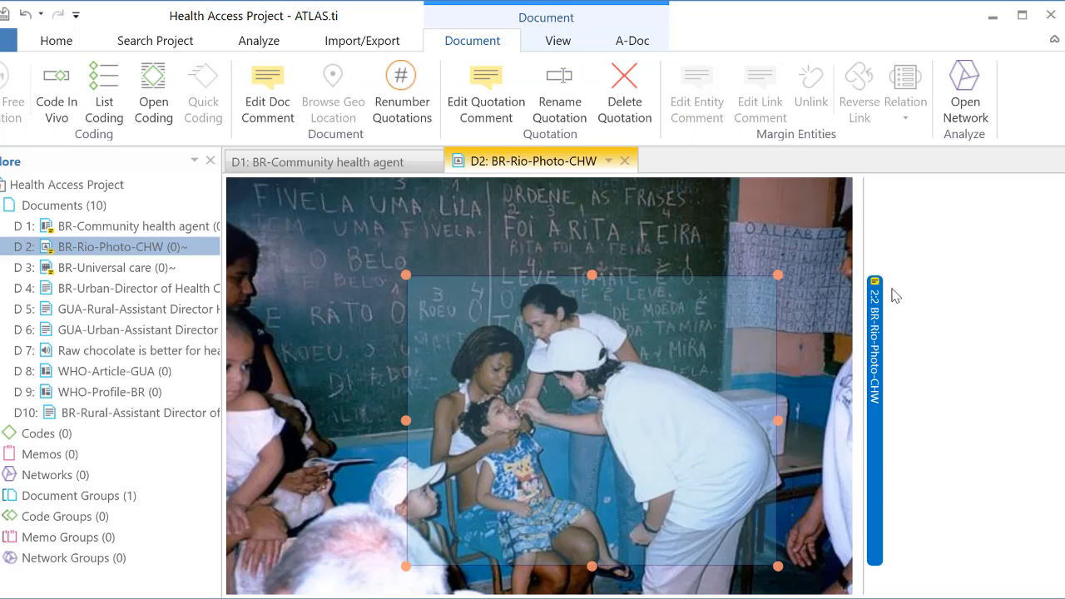
mouse_move(749, 198)
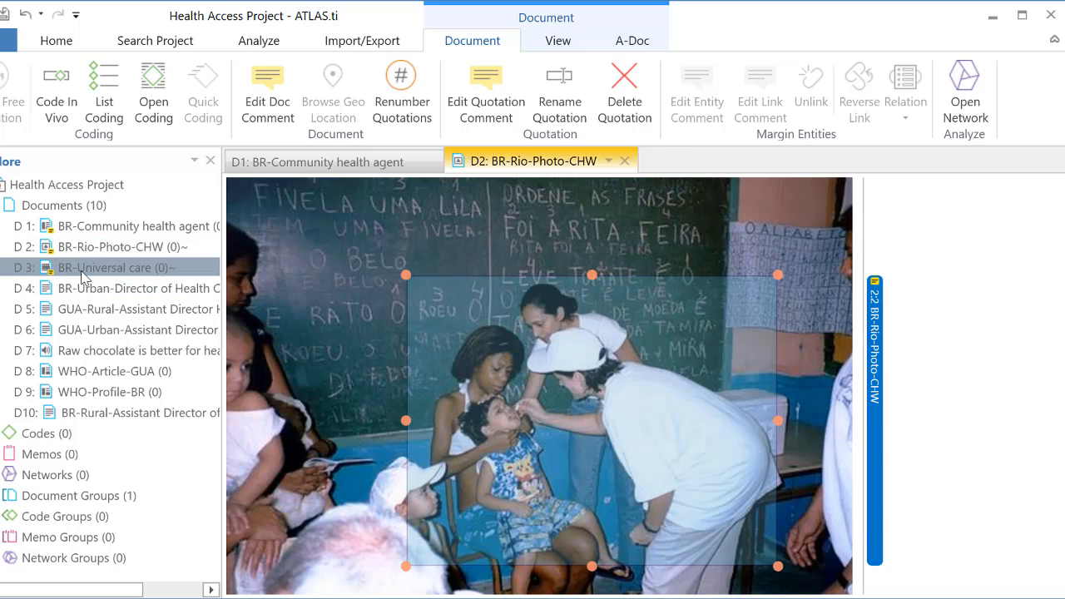
Step: Open video D3 and mark its 0:27–0:33 stretch as quotation 3:3
double_click(109, 267)
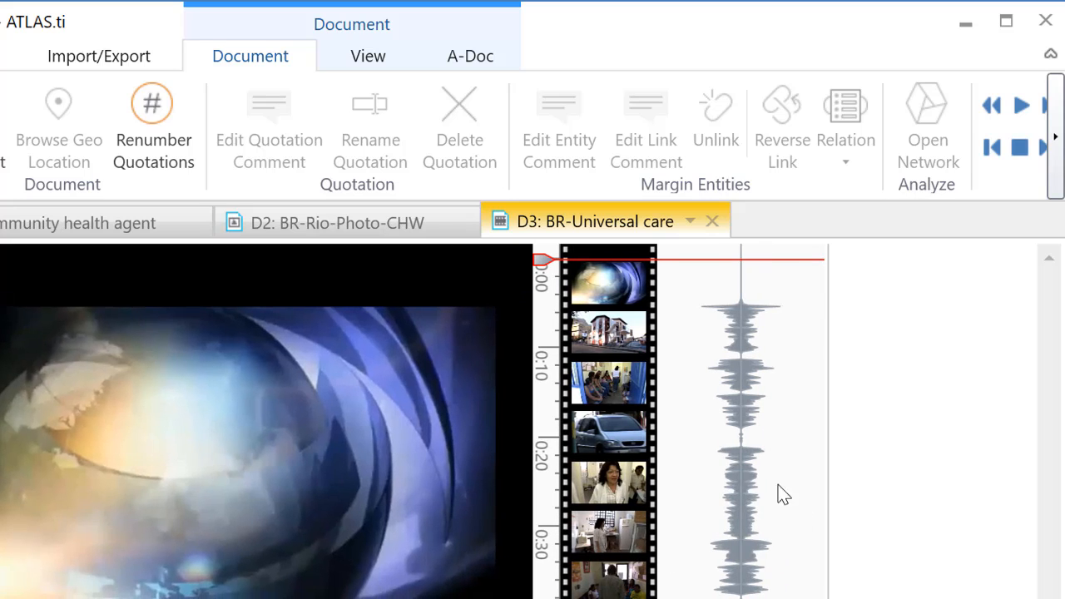
left_click(732, 536)
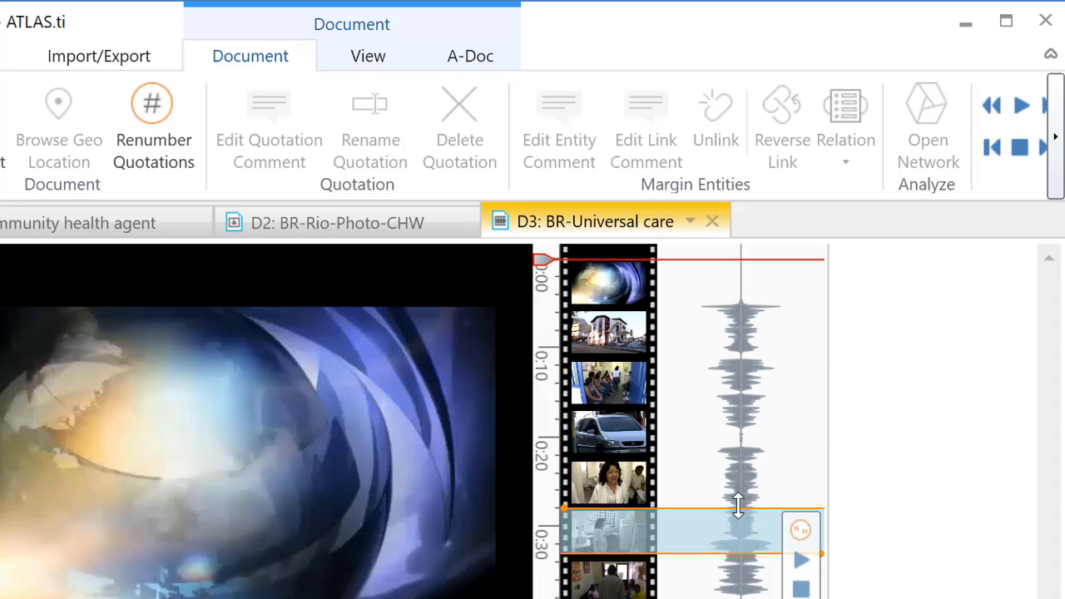
mouse_move(801, 530)
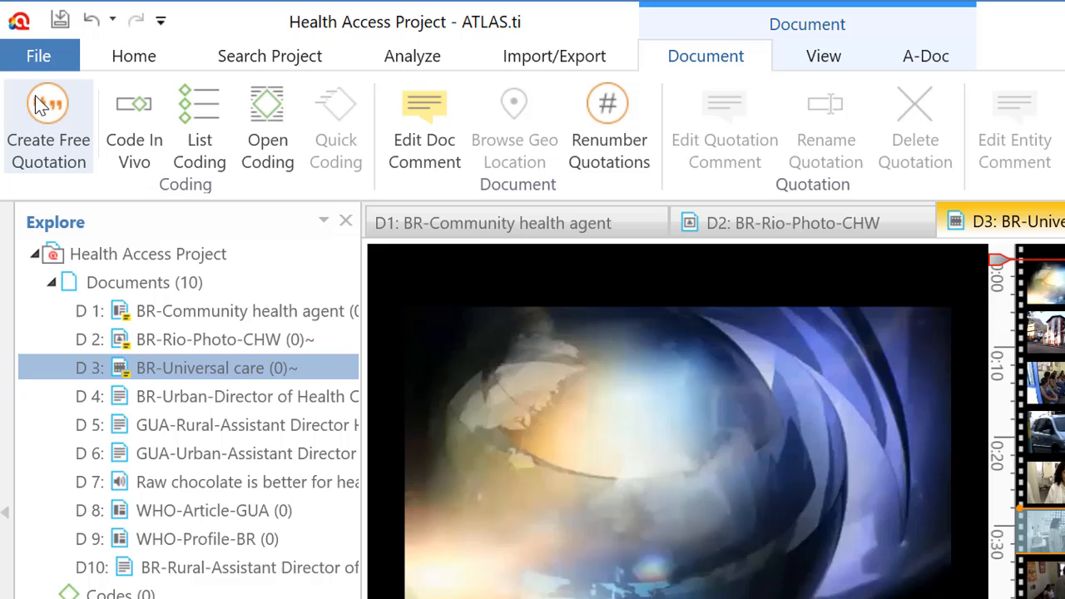
mouse_move(48, 124)
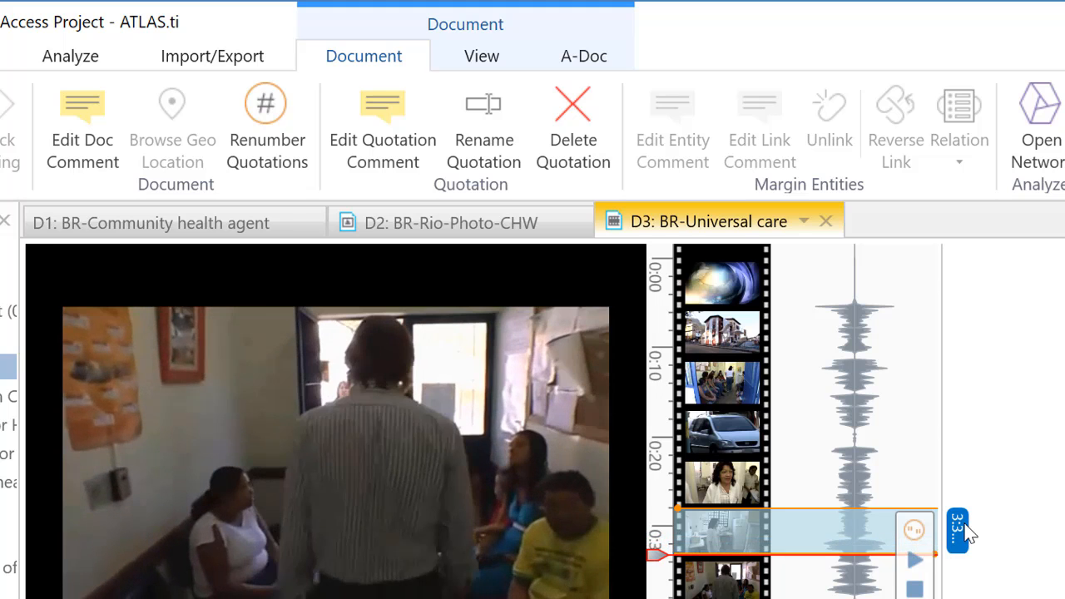
mouse_move(957, 530)
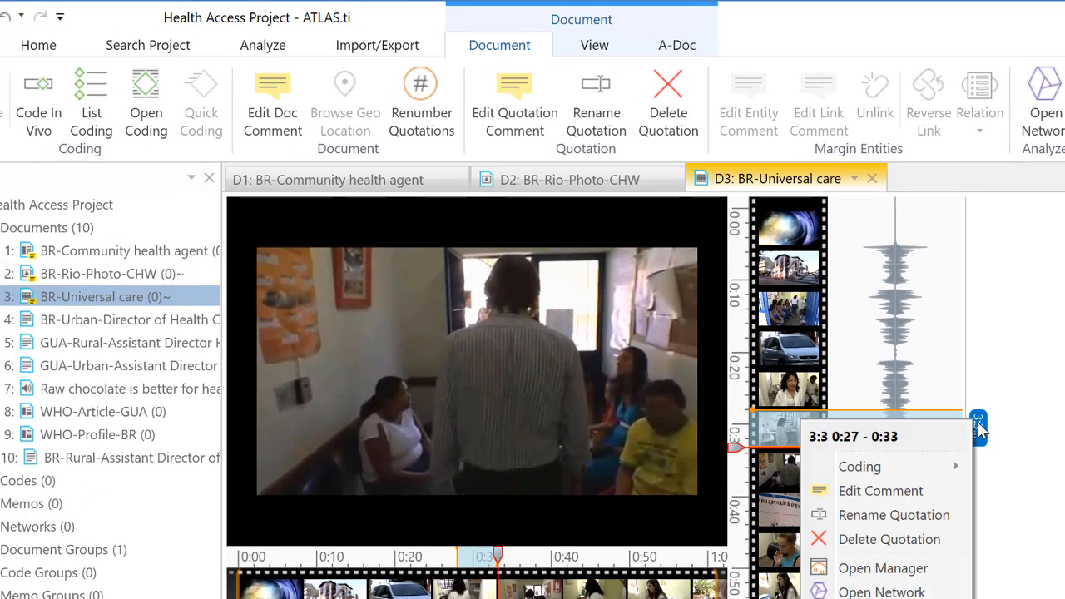
left_click(880, 490)
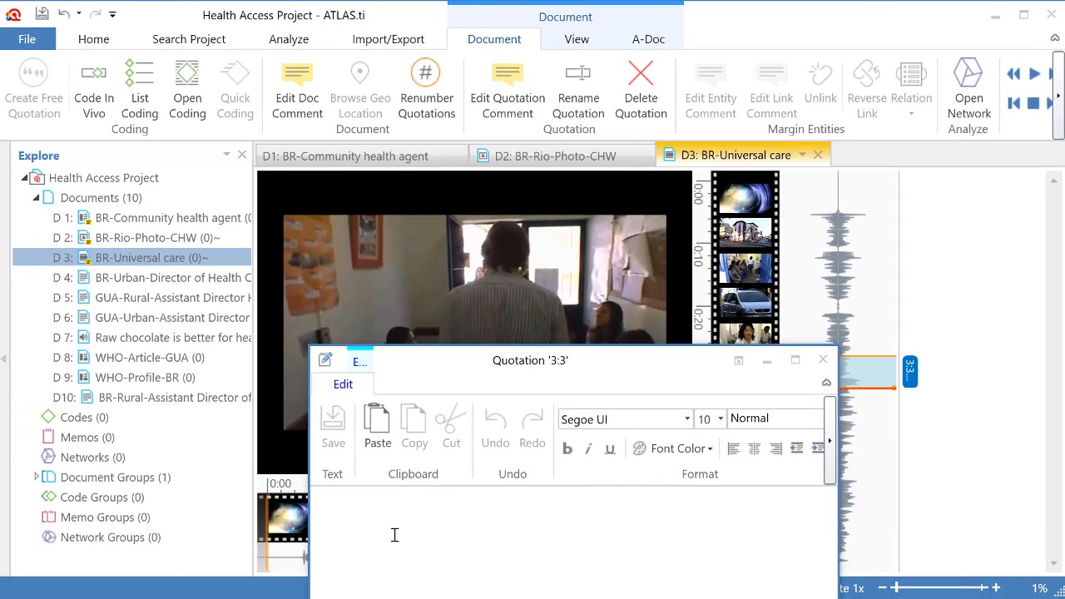
Step: Save the comment 'This is the room where the vaccine campaign is made....' on quotation 3:3
type("This is th")
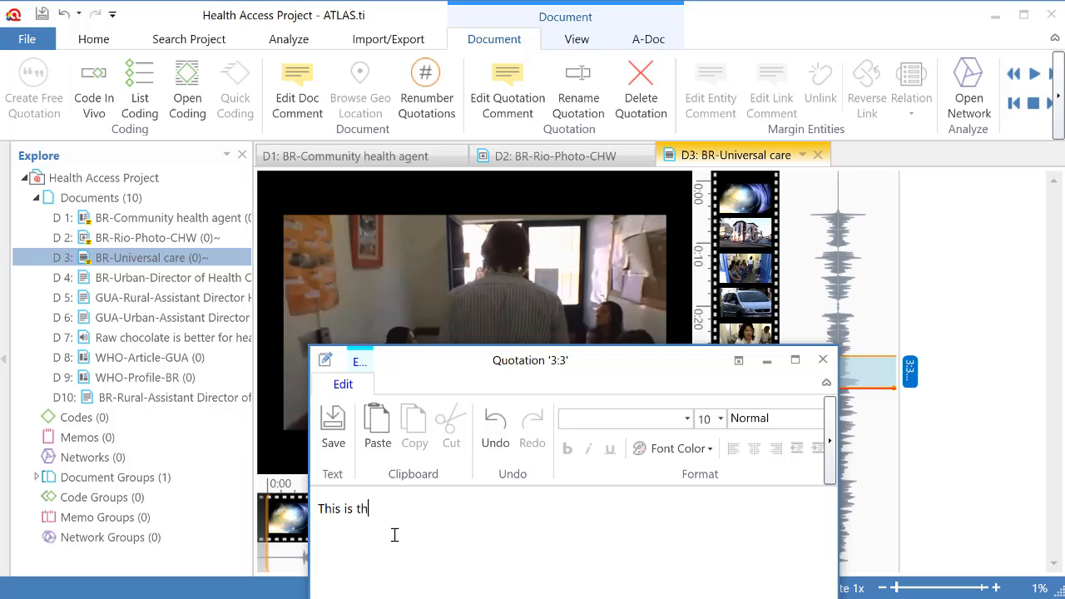
type("e room where the")
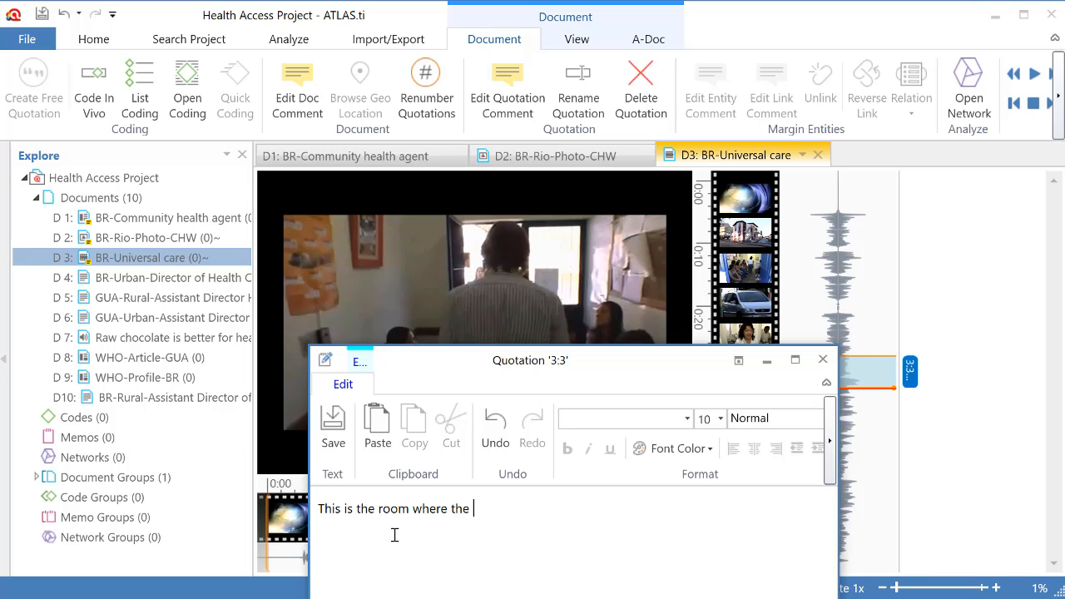
type("vaccina cam")
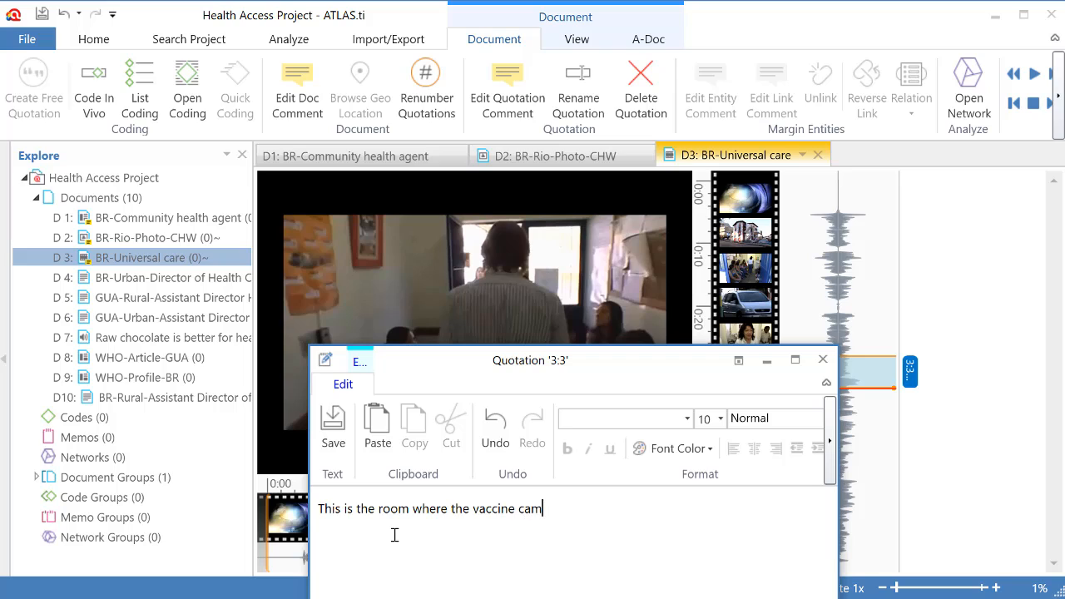
type("paign is")
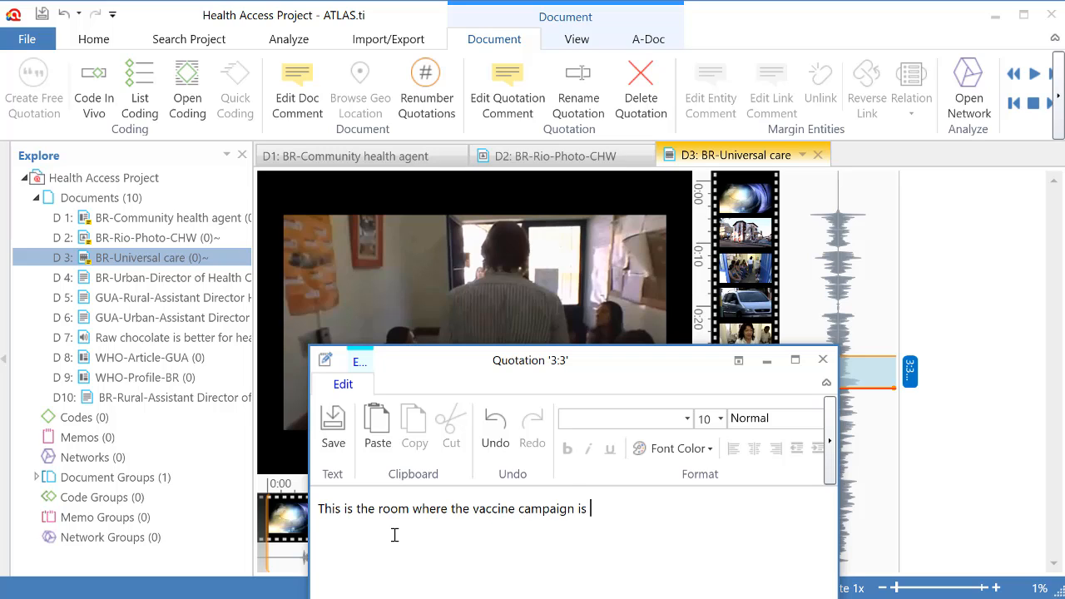
type("made....")
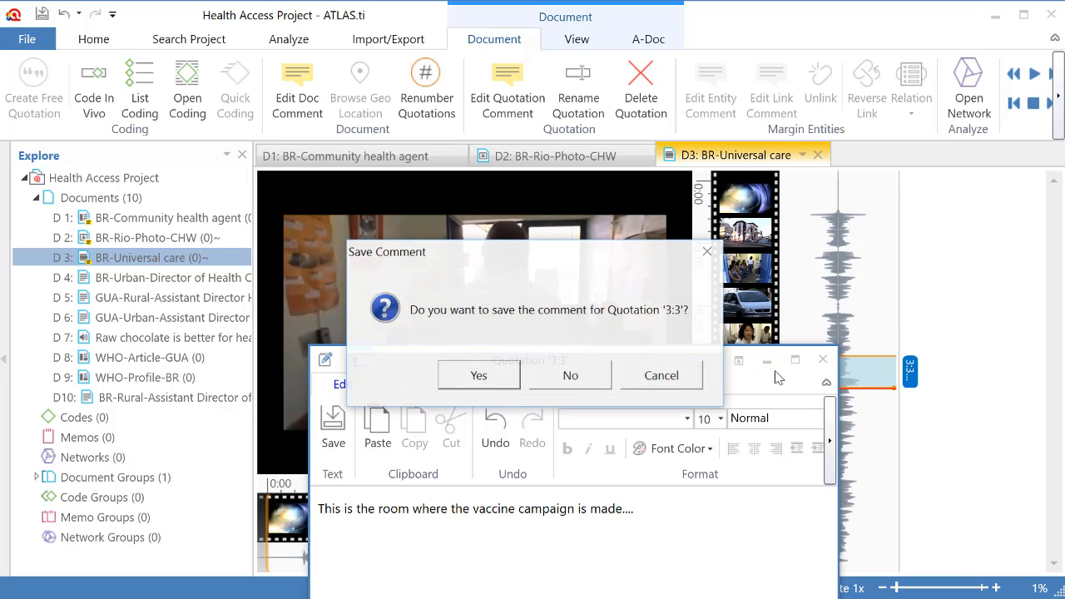
left_click(570, 375)
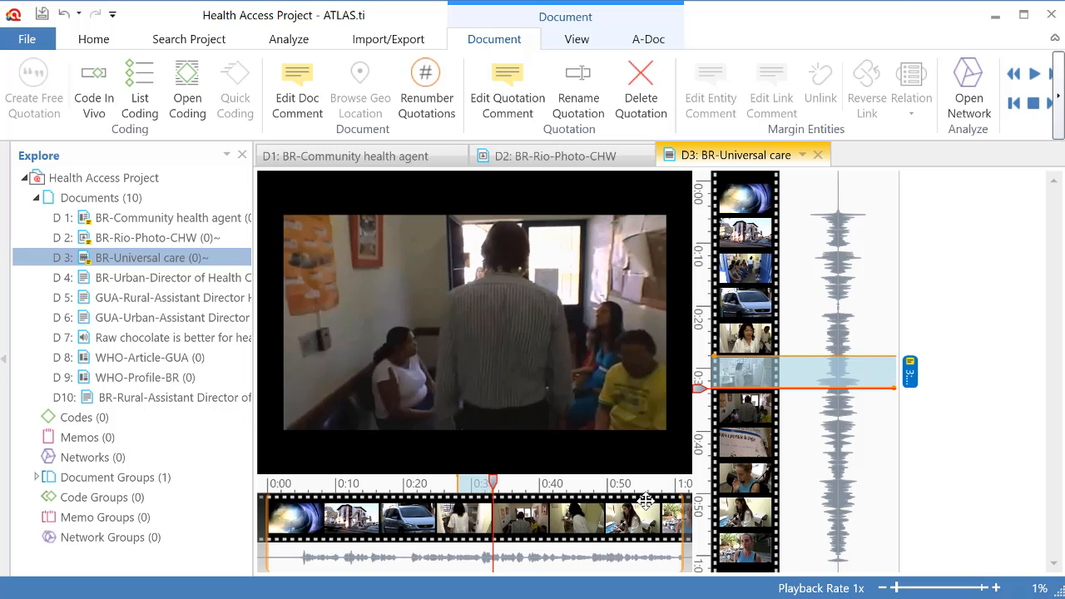
mouse_move(507, 87)
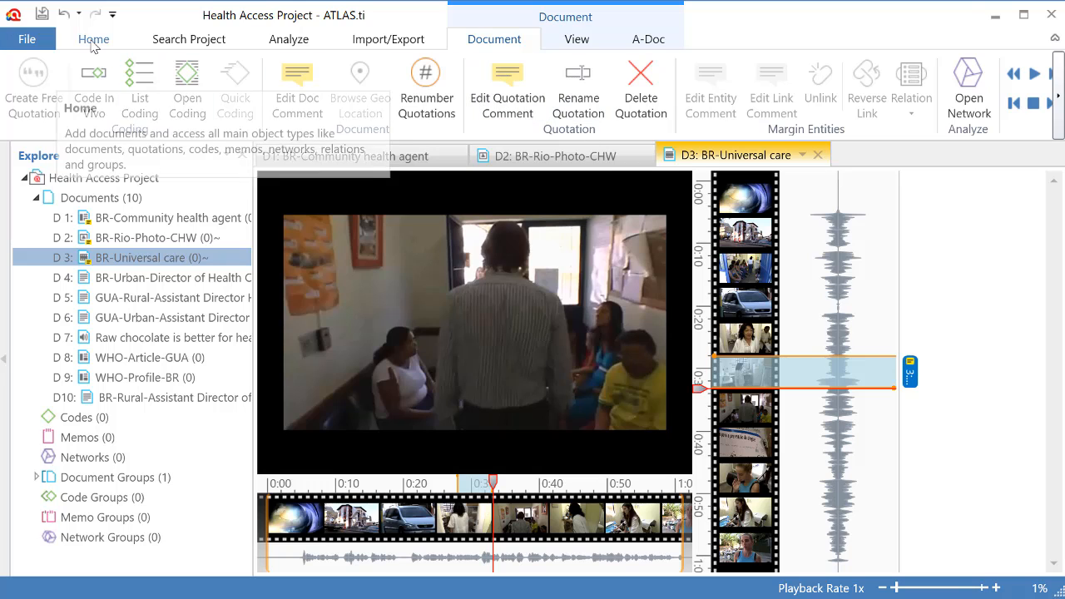
Step: Open the Quotation Manager from the project management commands
left_click(93, 39)
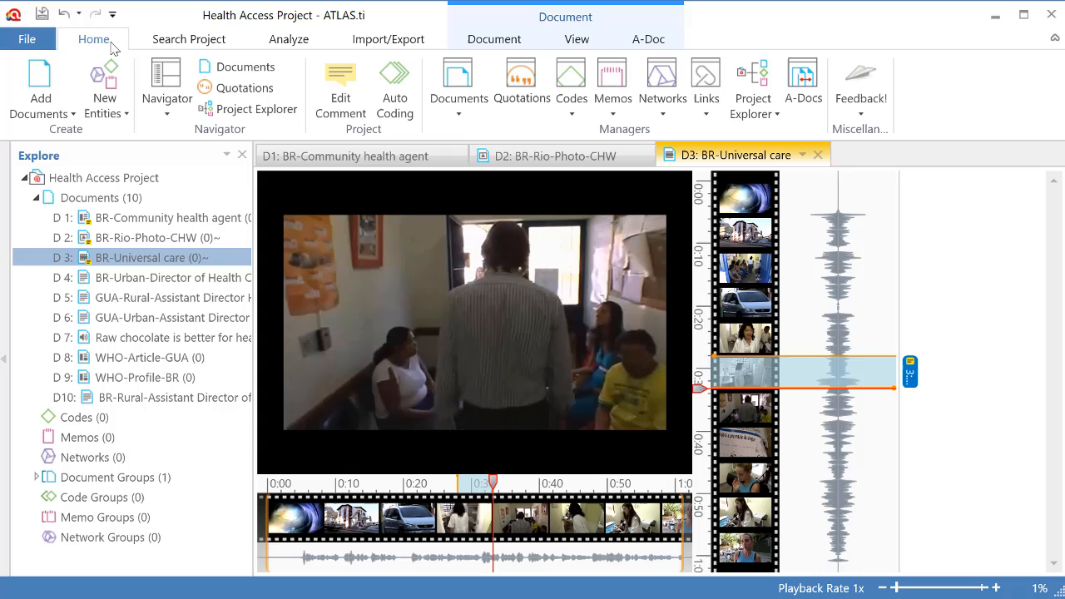
mouse_move(522, 79)
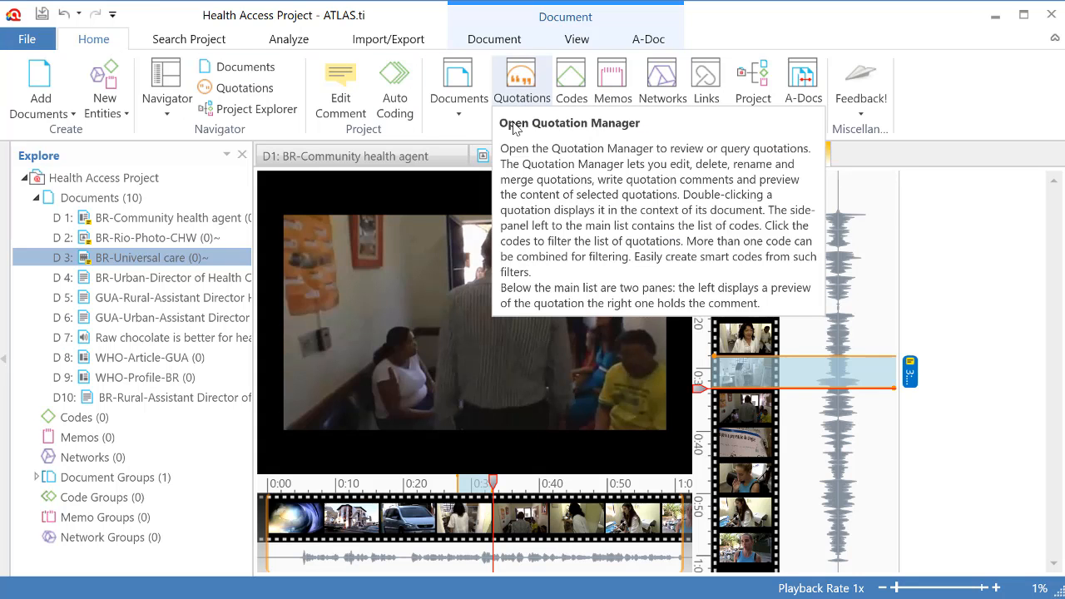
left_click(521, 79)
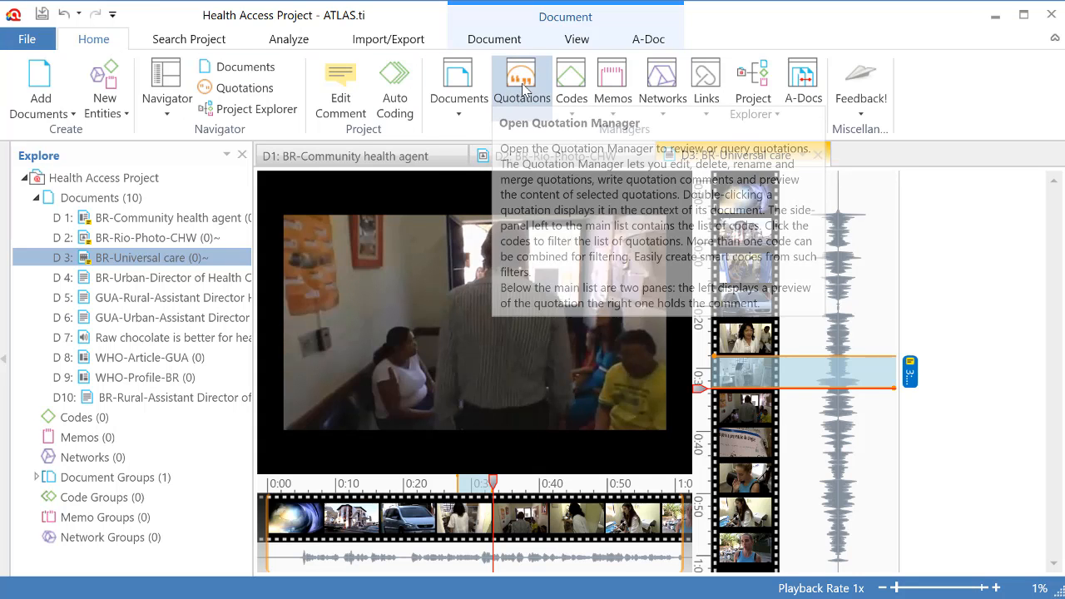
mouse_move(521, 83)
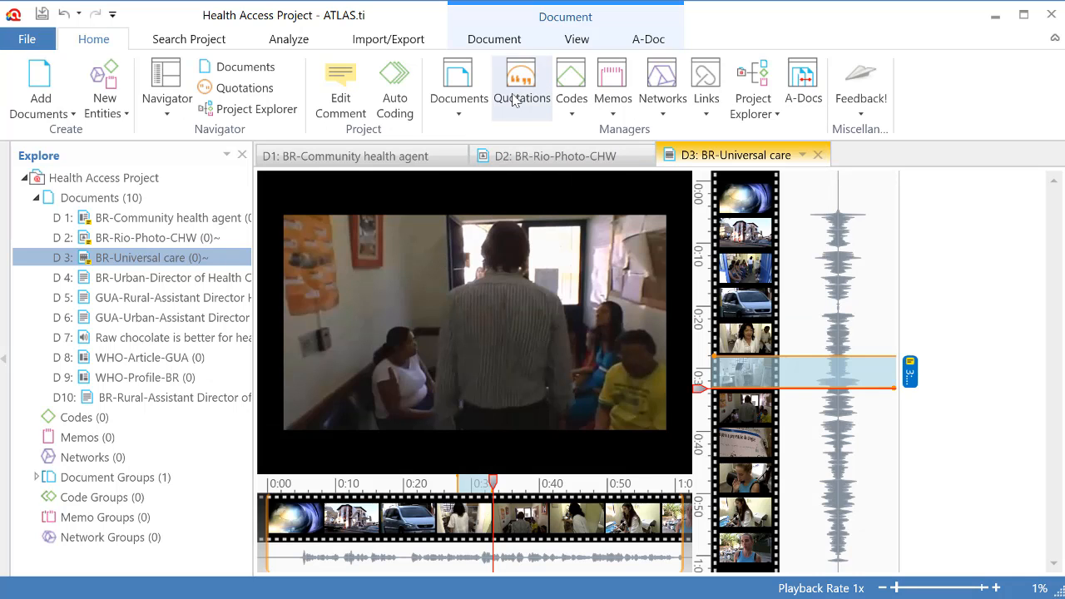
left_click(520, 79)
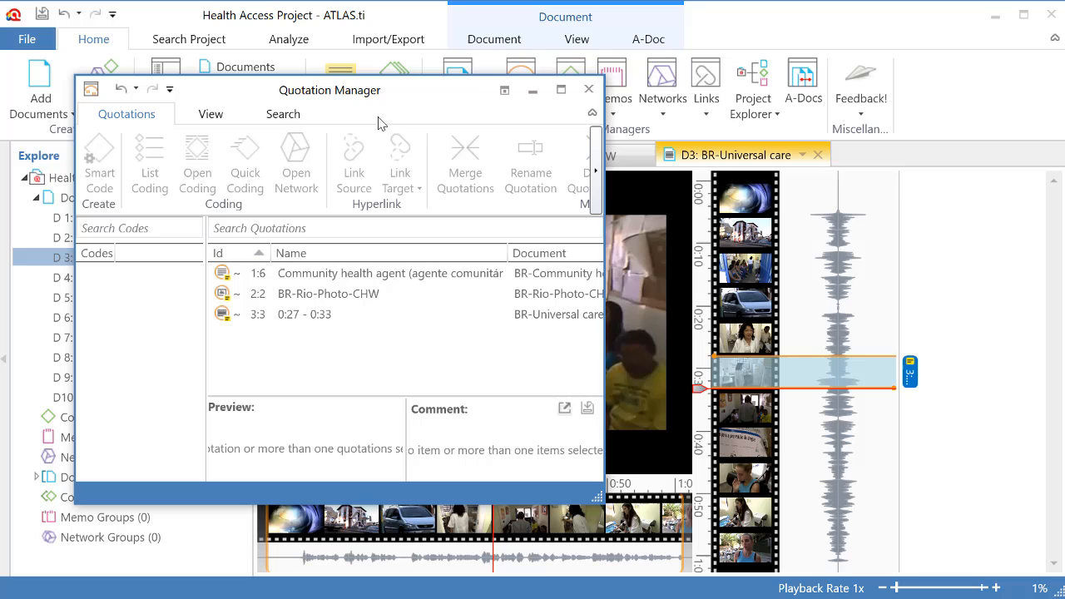
mouse_move(599, 497)
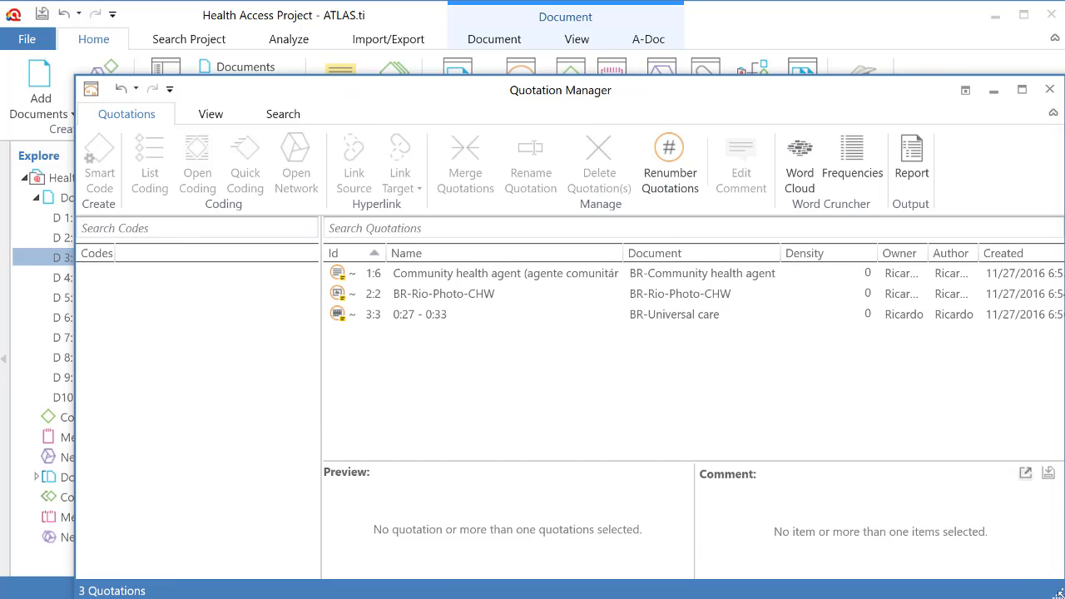
Step: Review the comments on quotations 1:6, 2:2 and 3:3, then select all three
left_click(505, 273)
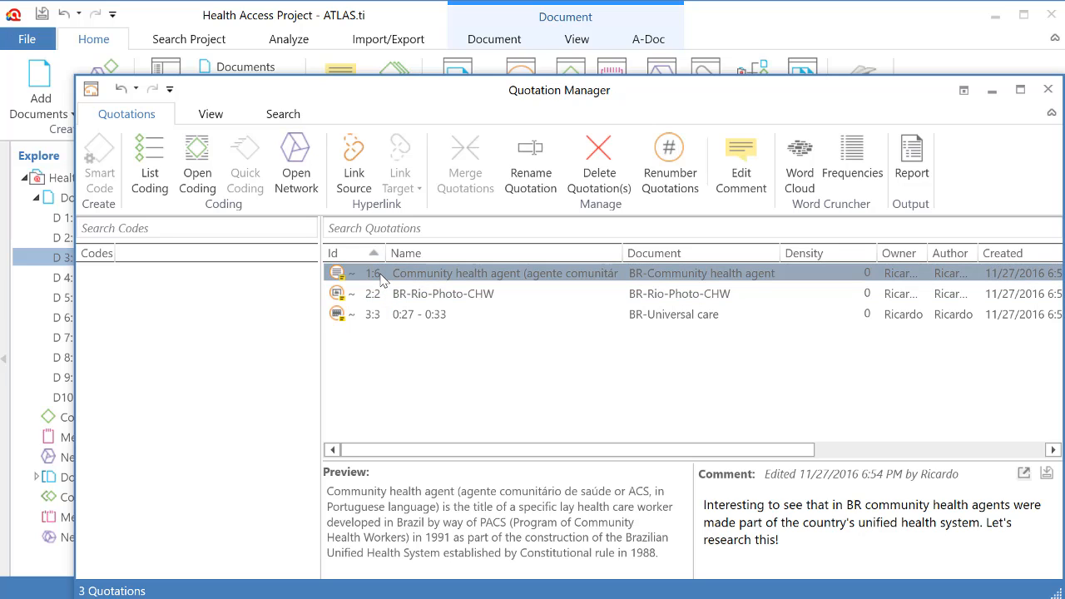
mouse_move(416, 450)
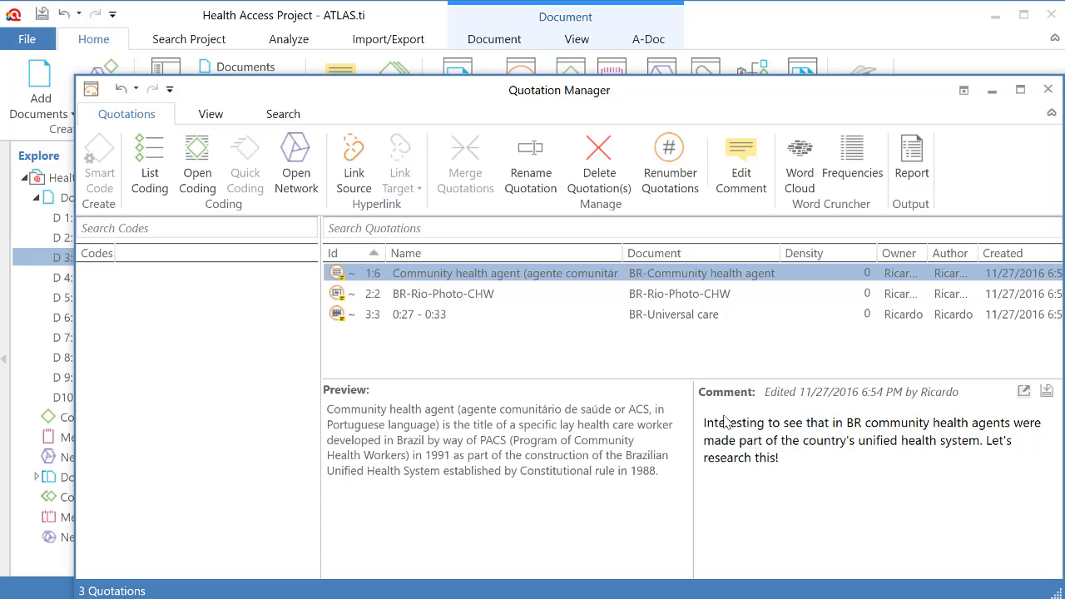
mouse_move(469, 301)
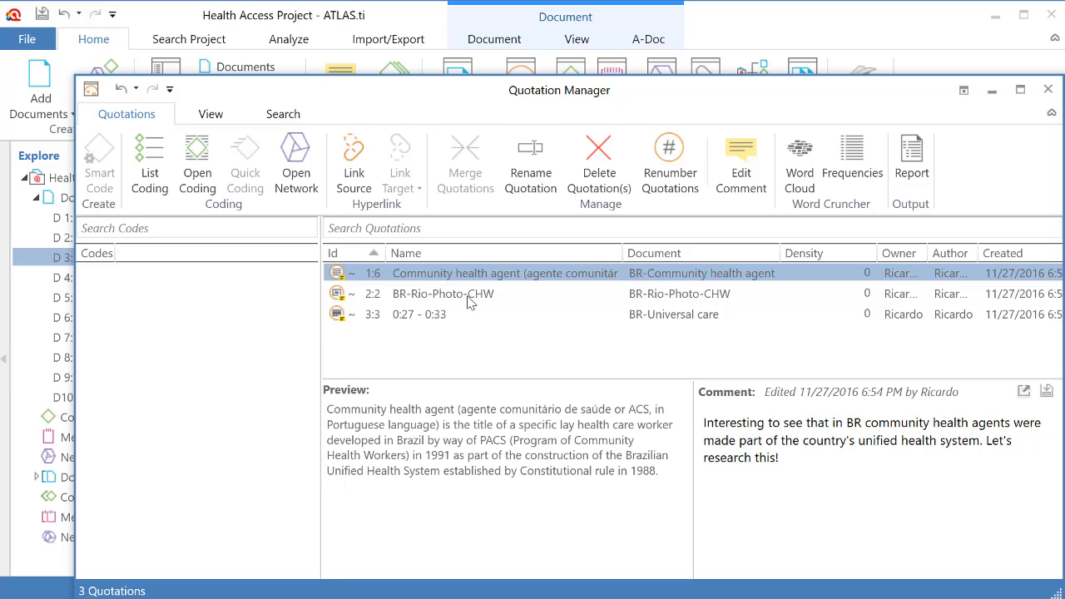
left_click(443, 293)
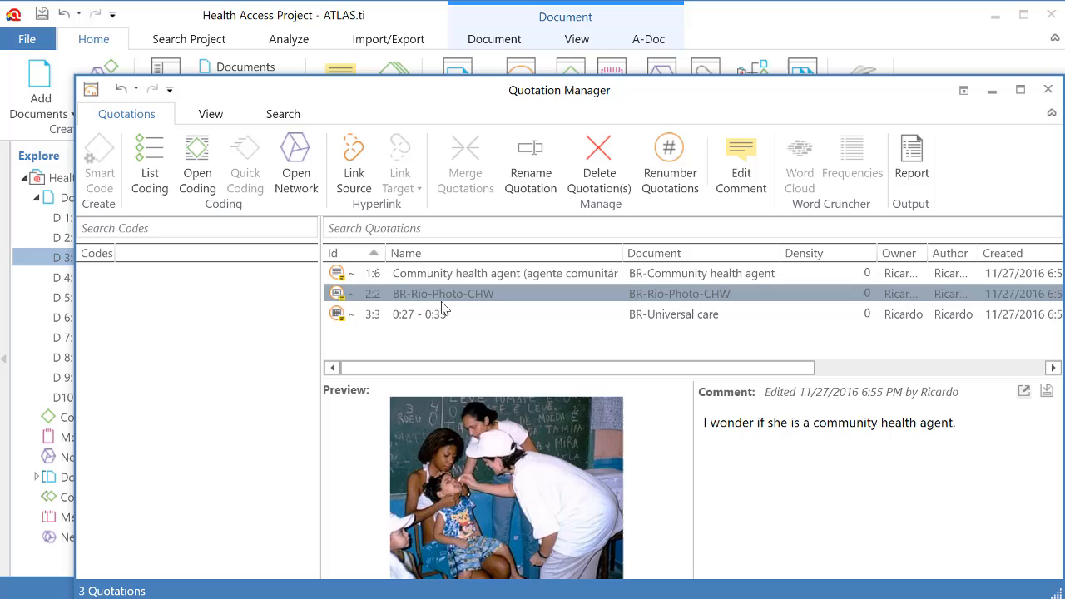
left_click(419, 314)
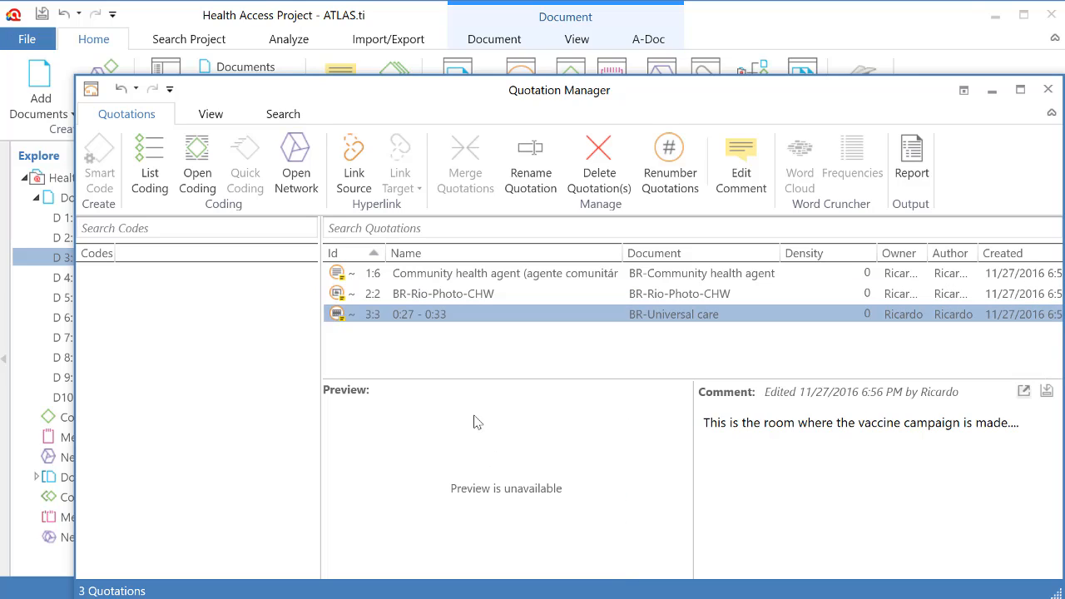
mouse_move(455, 497)
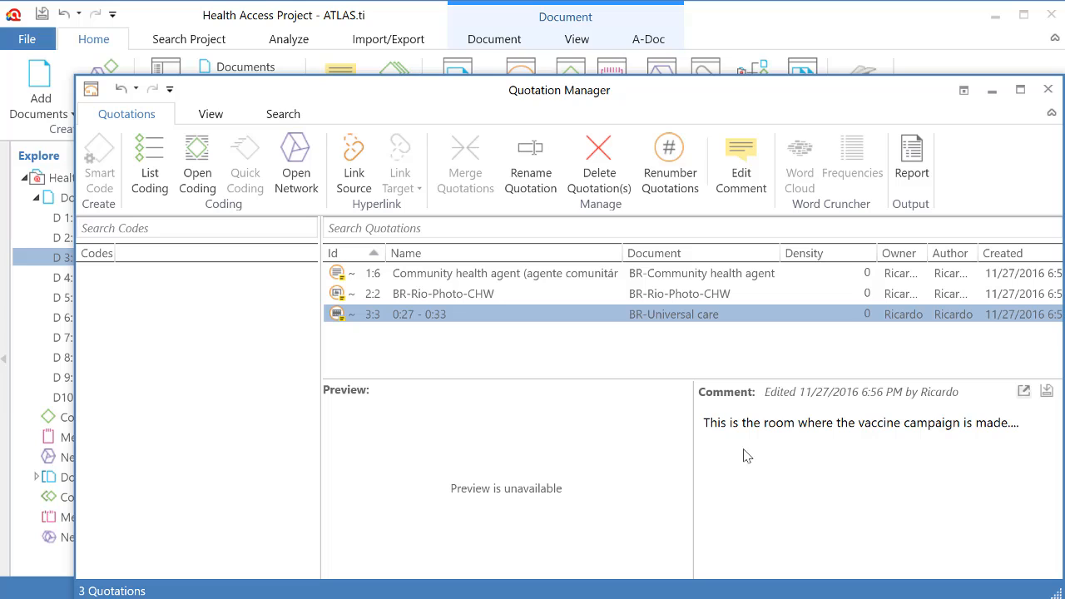
mouse_move(1016, 425)
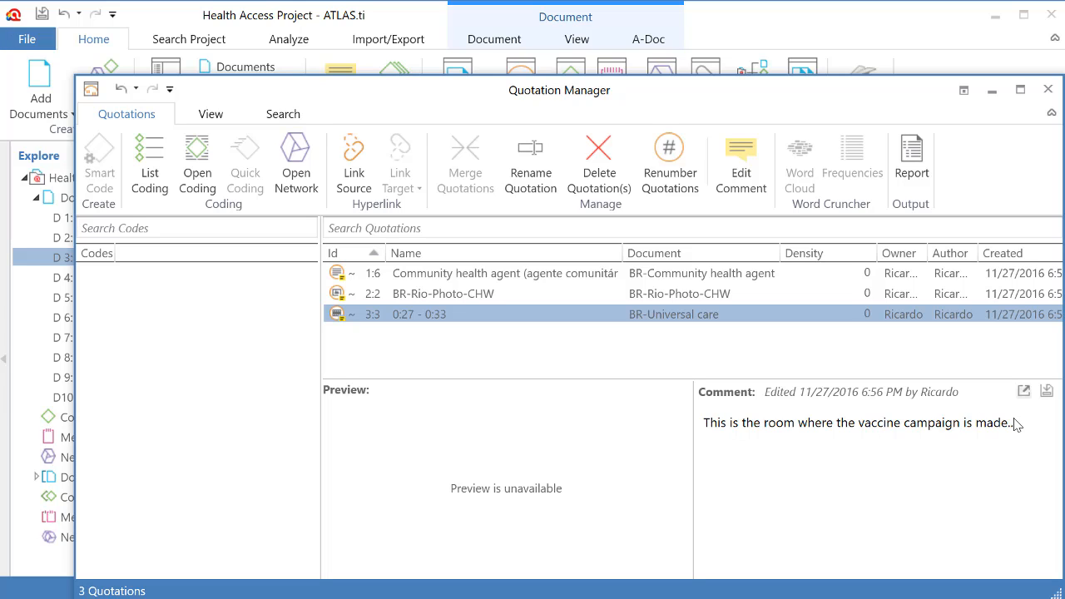
left_click(504, 273)
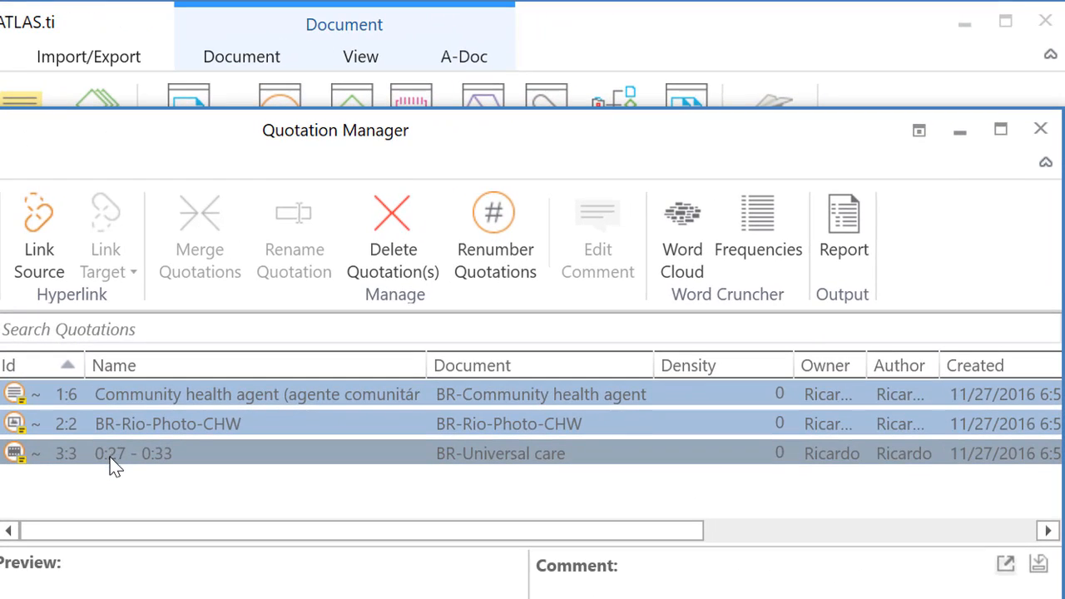
Step: Create a report of the selected quotations including their comments and content
left_click(843, 233)
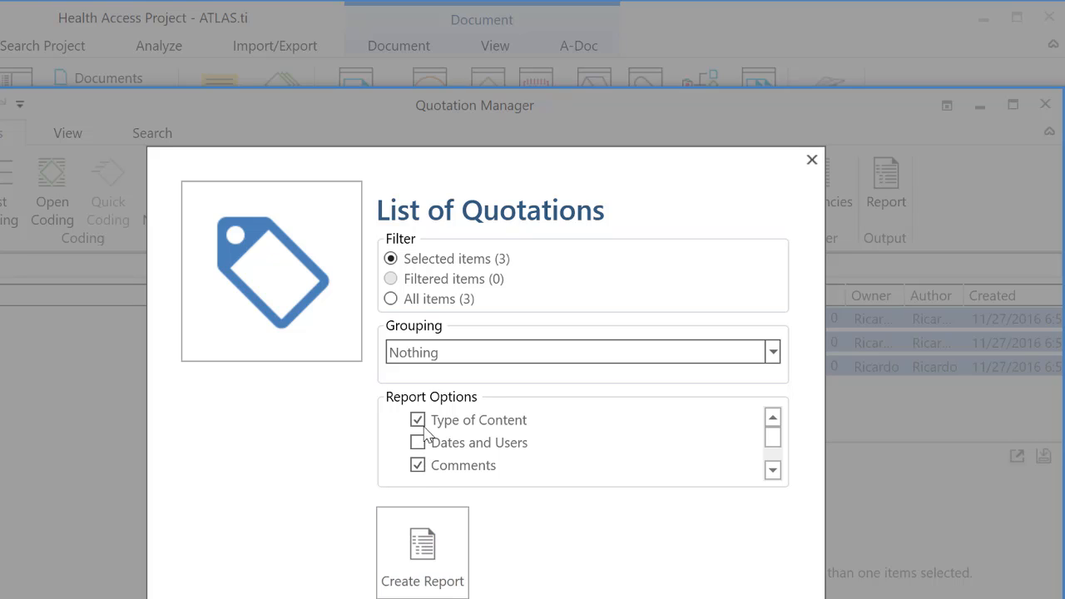
left_click(417, 419)
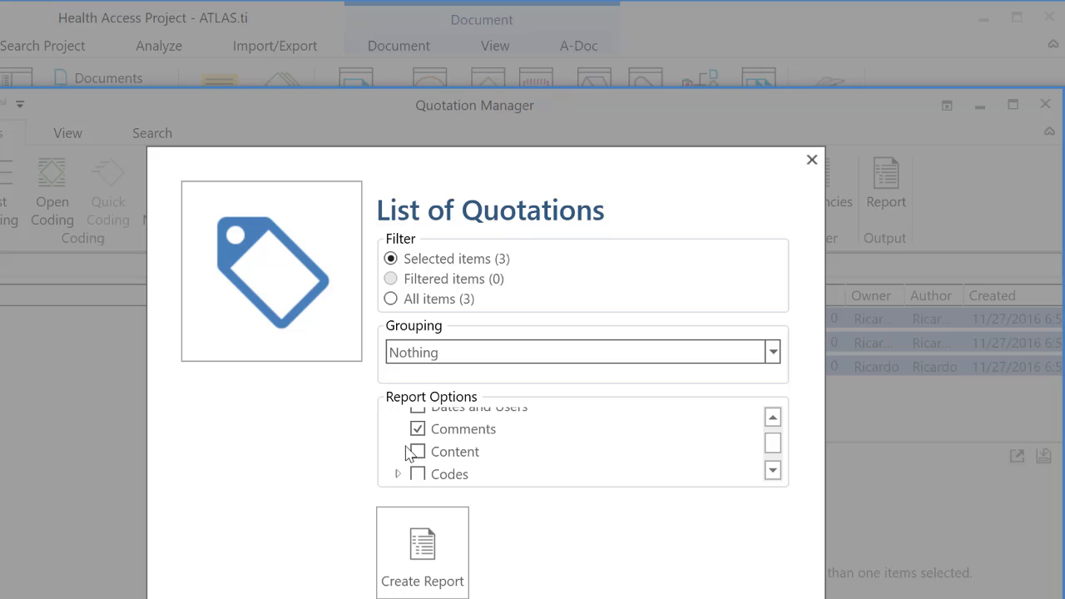
left_click(418, 451)
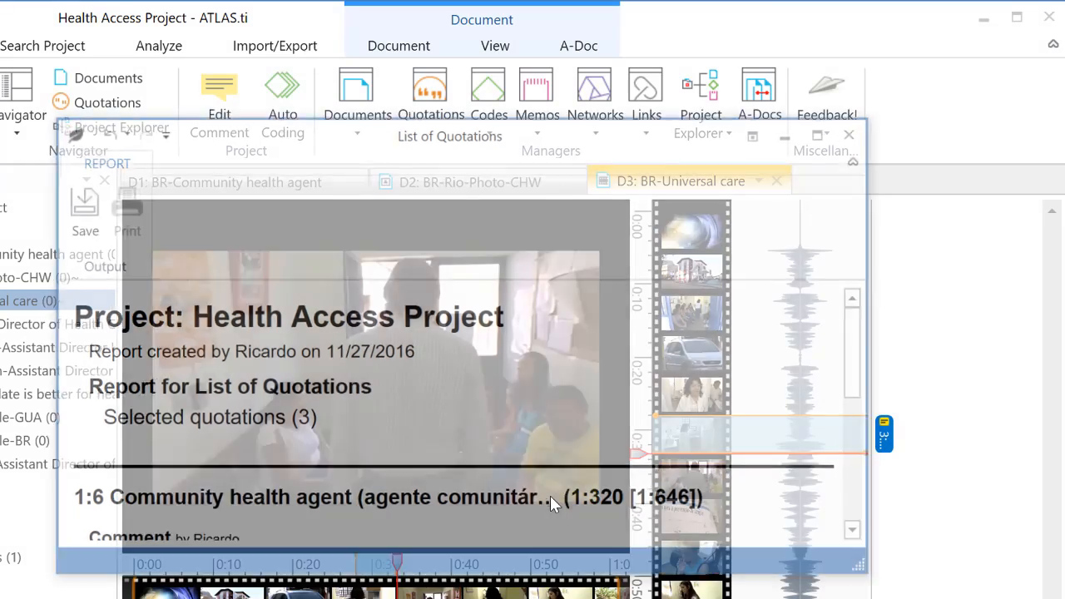
Step: Maximize the List of Quotations report and read through the entries to quotation 3:3
left_click(858, 112)
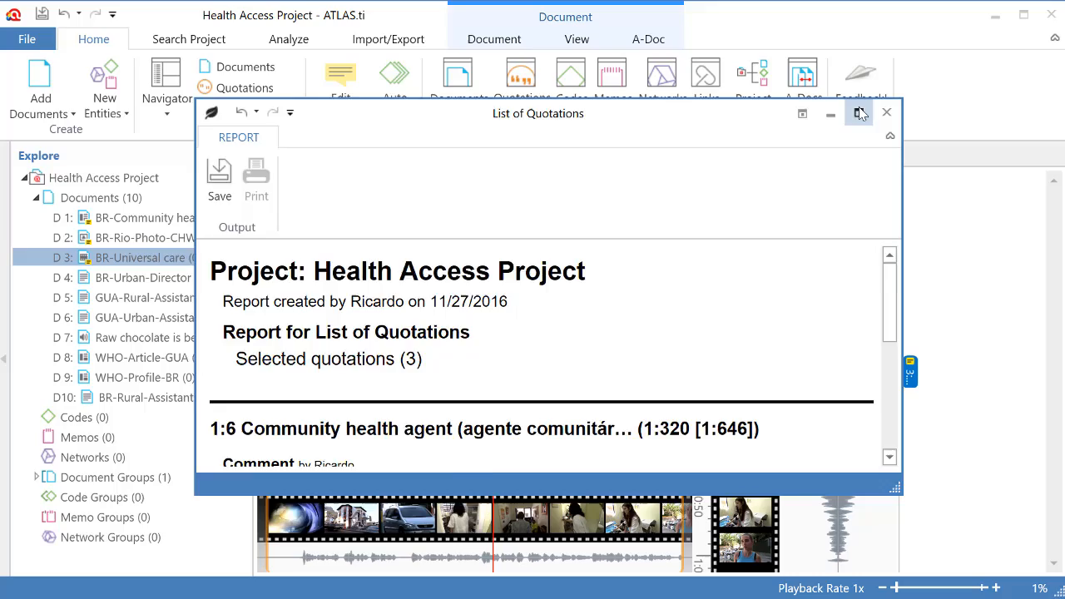
left_click(858, 113)
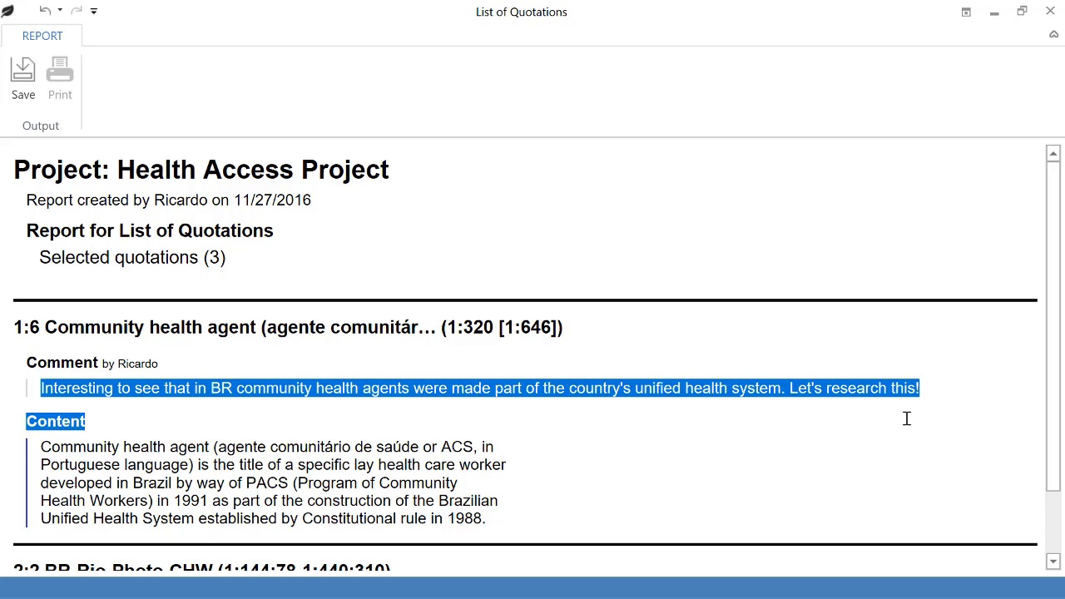
scroll("down", 3)
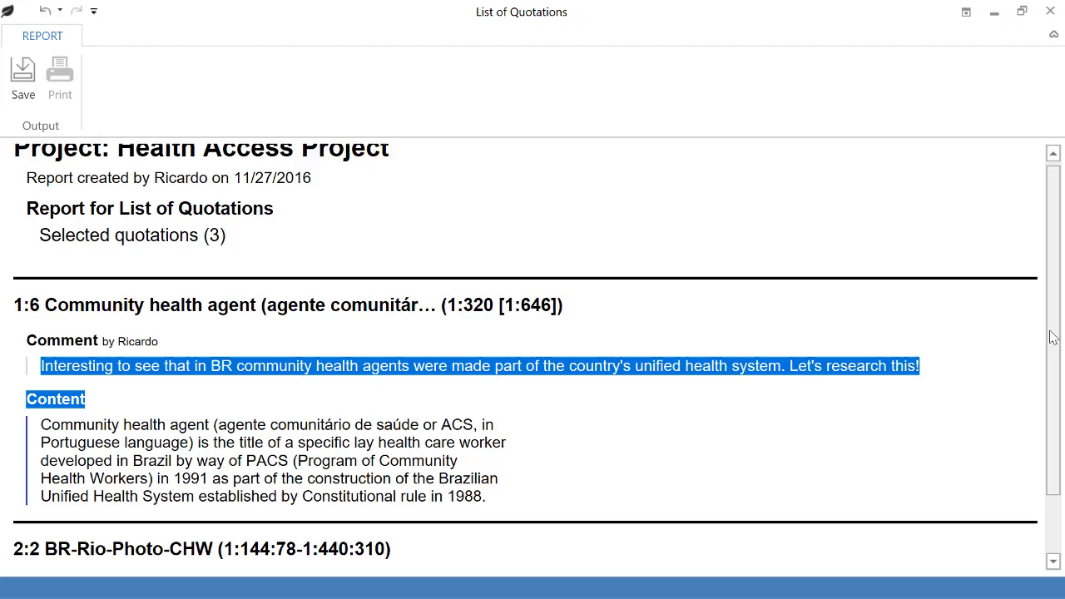
scroll("down", 3)
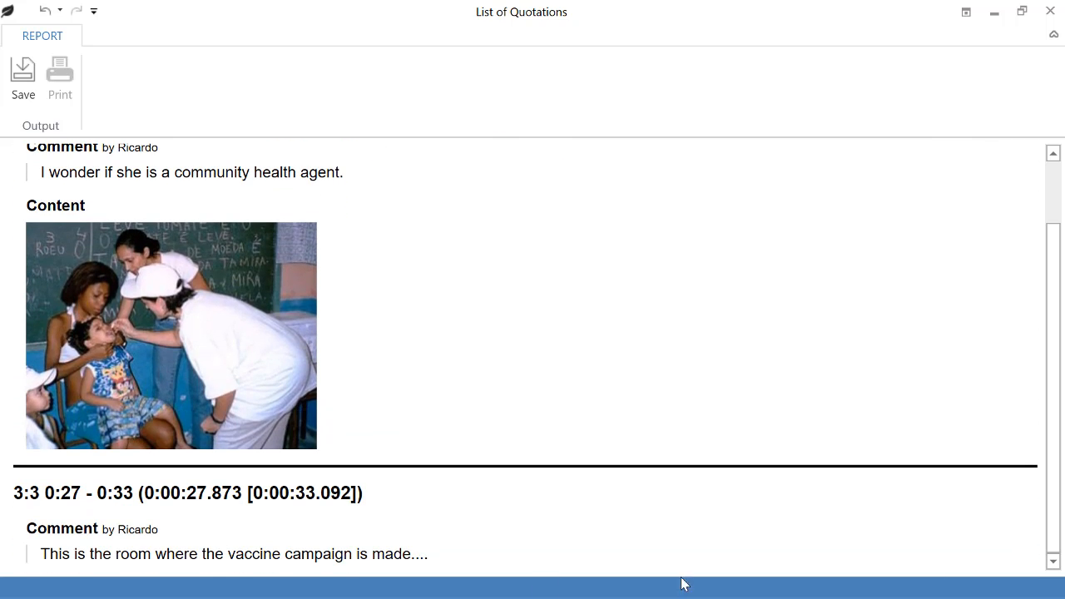
double_click(191, 493)
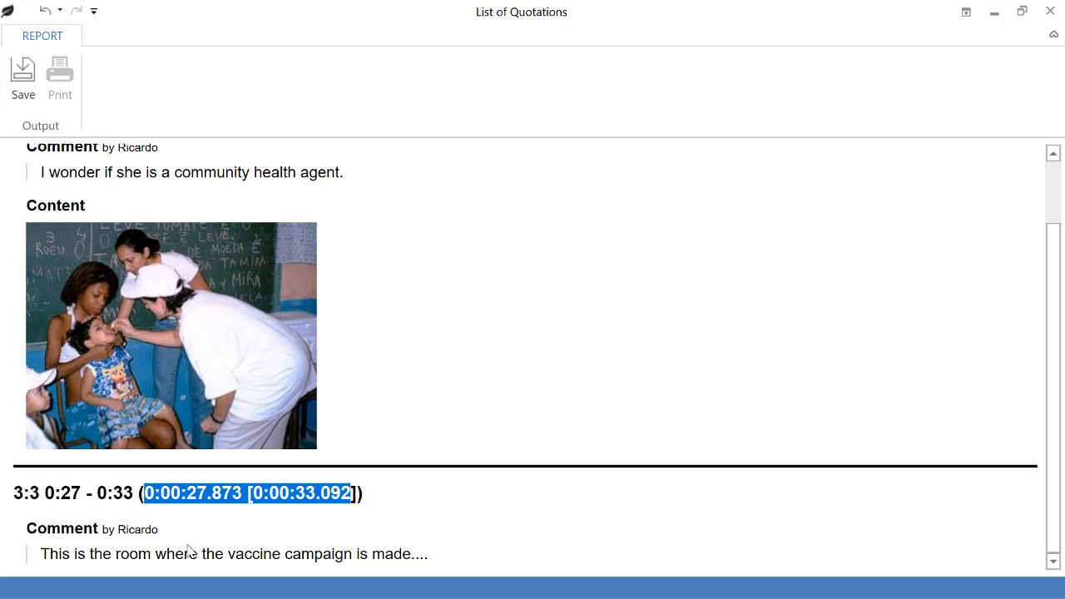
mouse_move(541, 489)
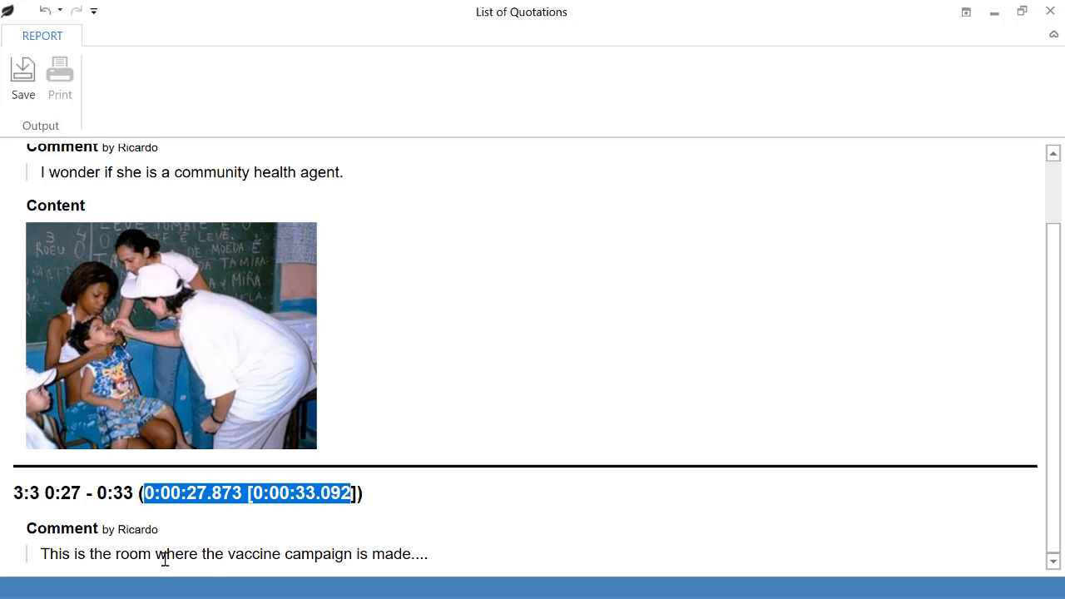
scroll("up", 3)
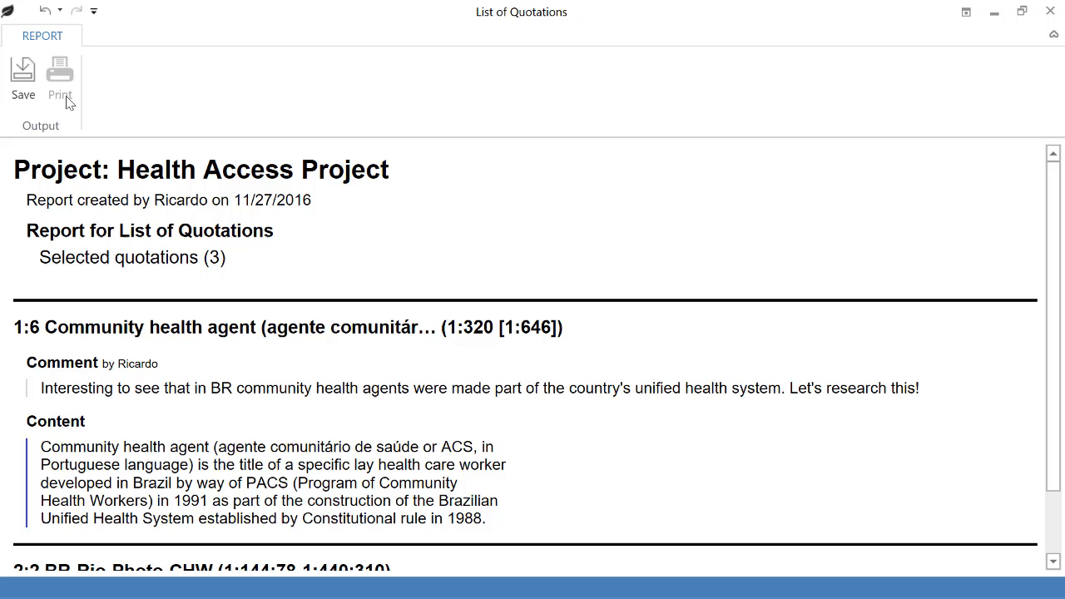
mouse_move(22, 75)
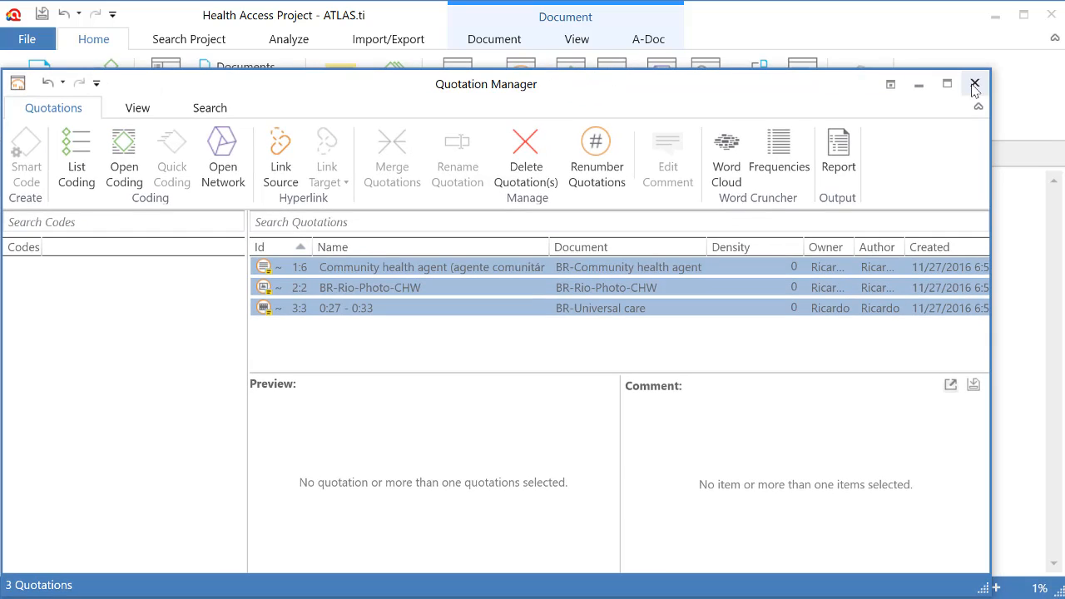
Step: Close the Quotation Manager
left_click(974, 84)
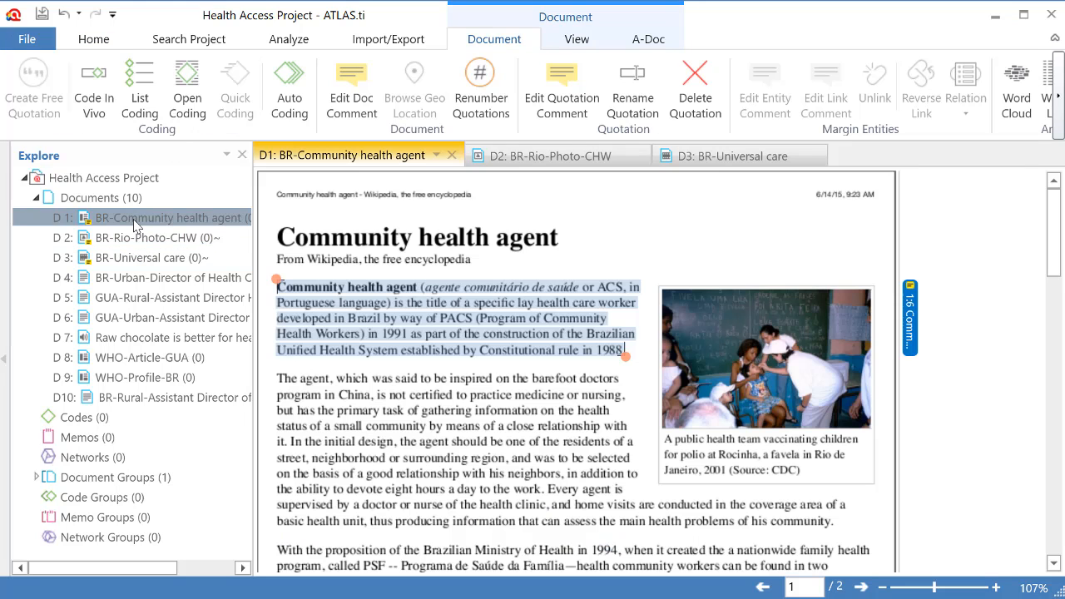
mouse_move(915, 312)
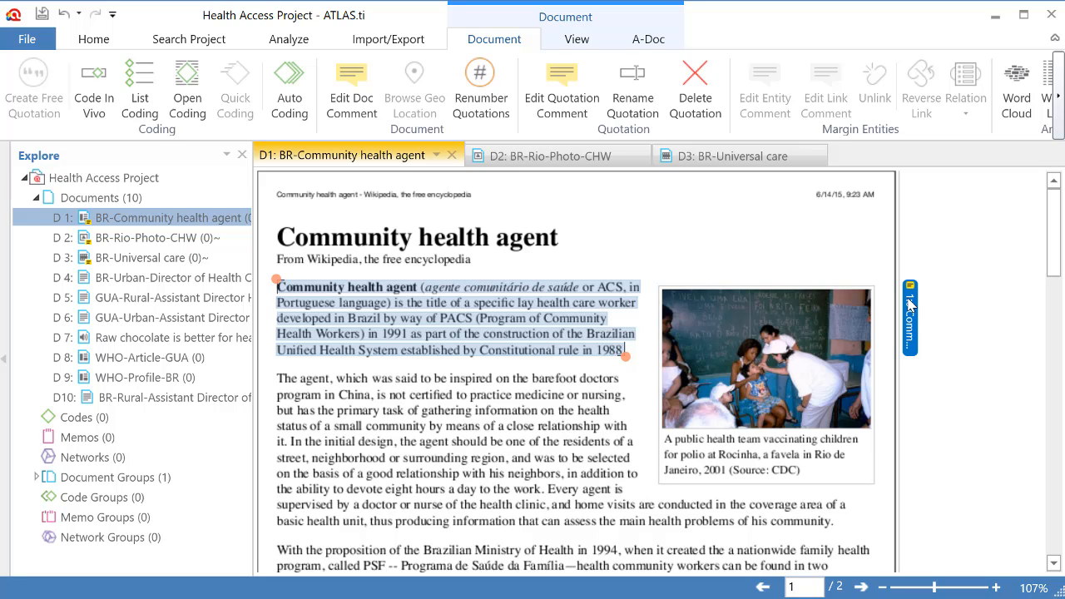
mouse_move(861, 323)
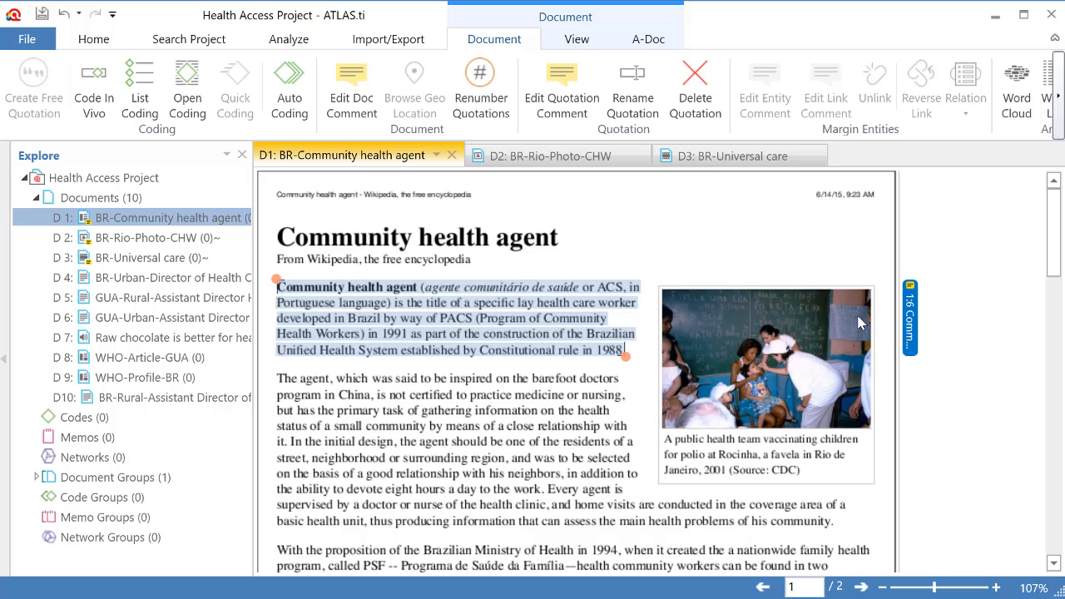
mouse_move(183, 117)
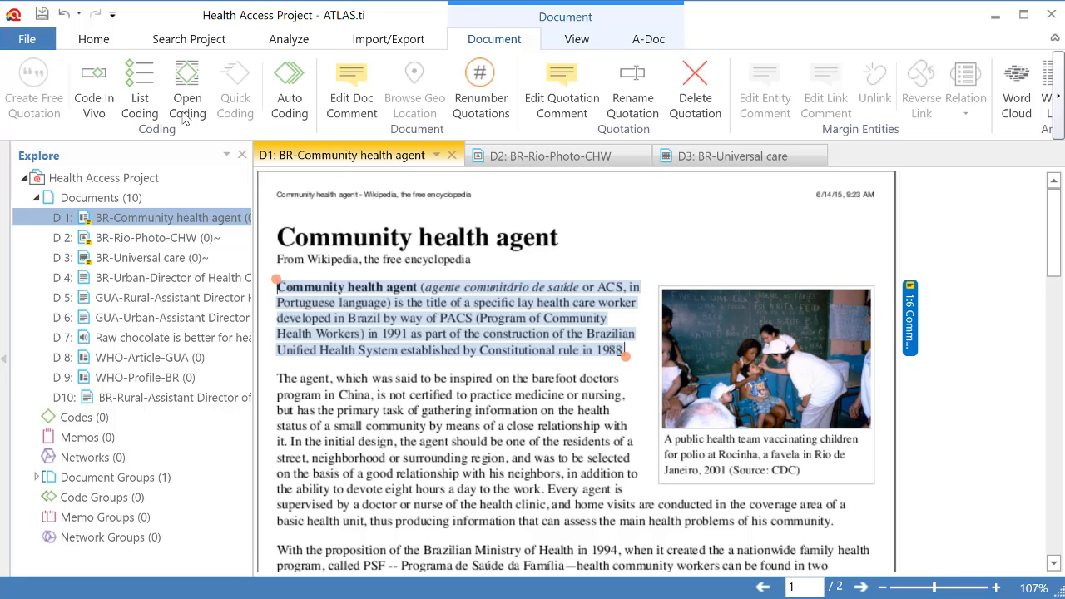
mouse_move(914, 322)
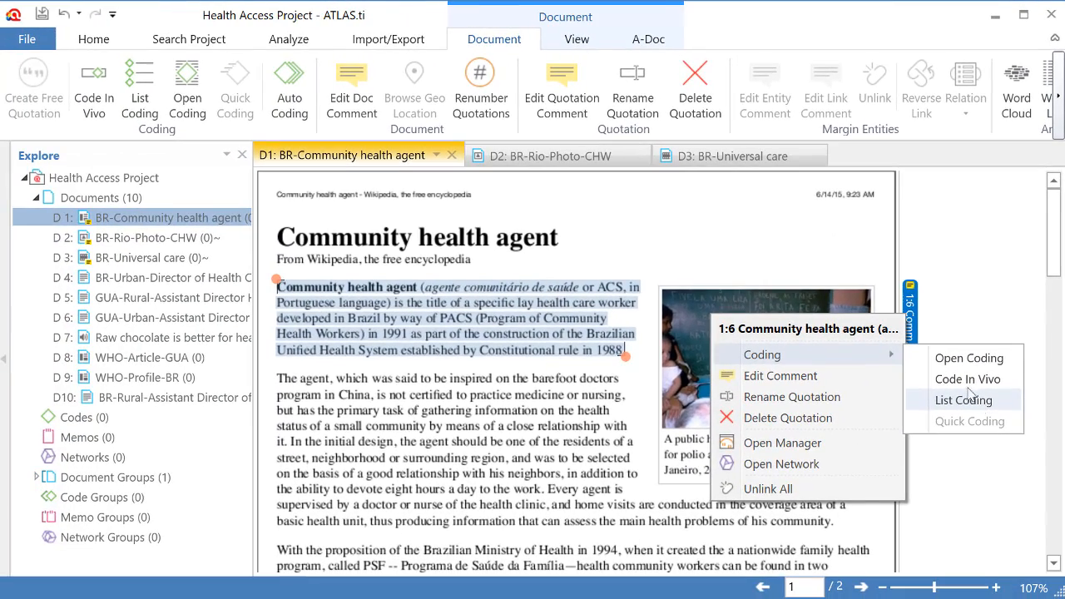
Step: Open-code quotation 1:6 with the new code 'Title of CHAs'
left_click(967, 357)
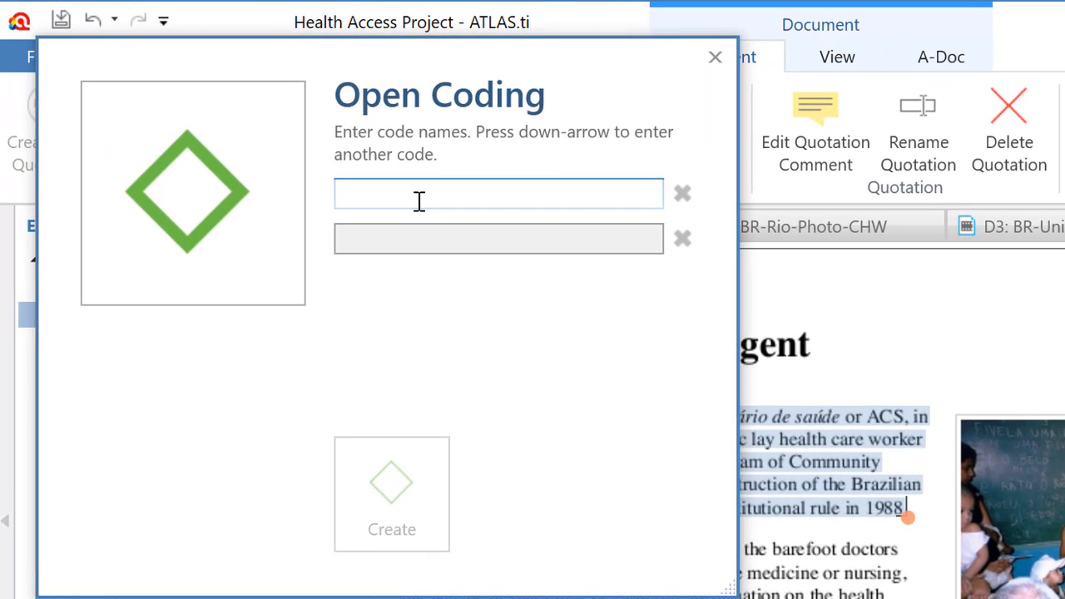
type("Title of")
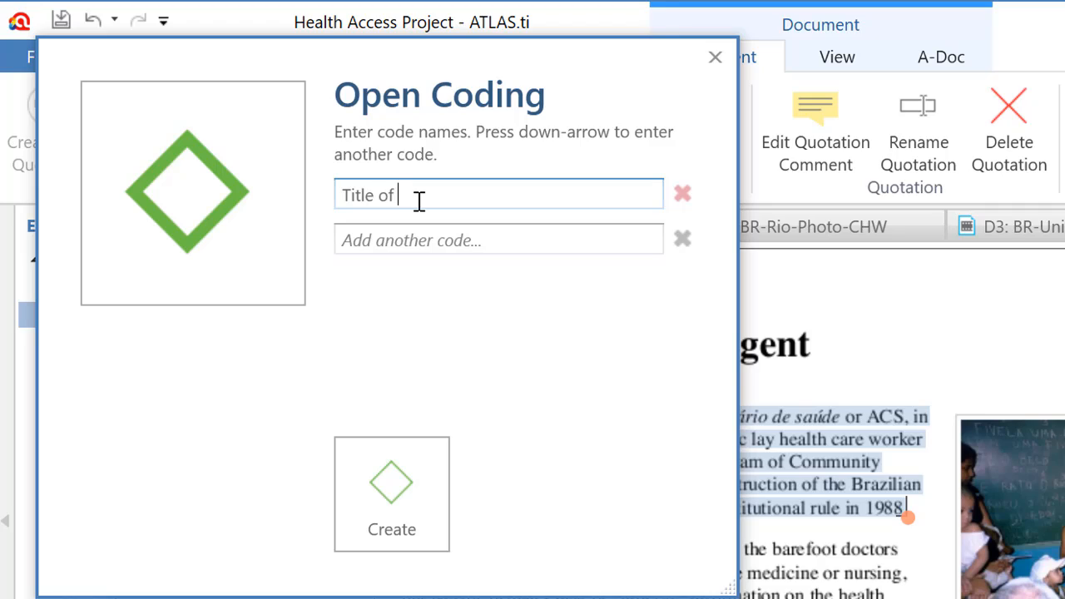
type("CHAs")
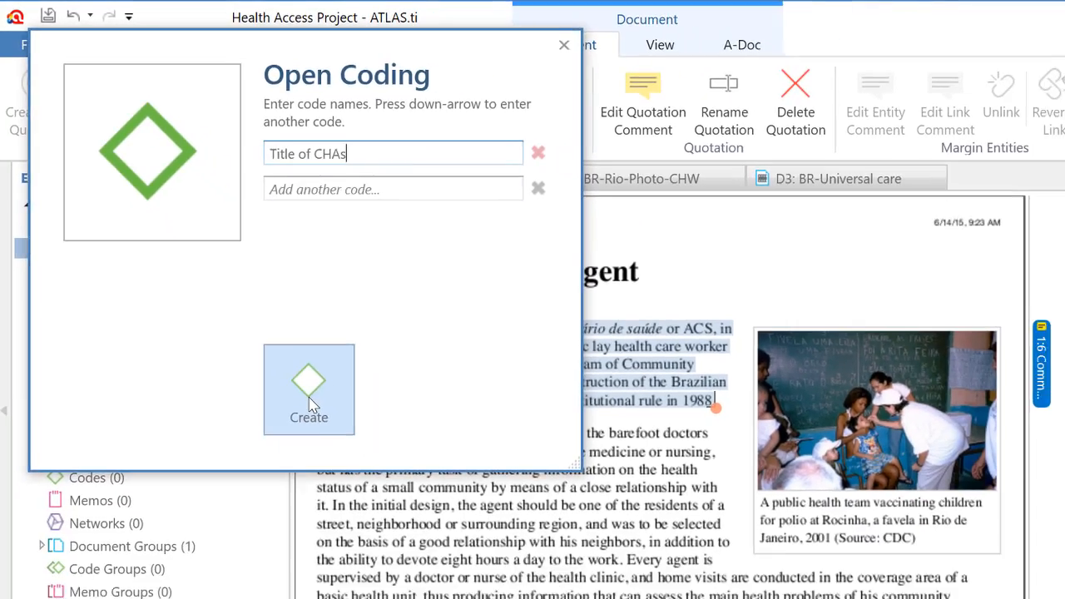
left_click(309, 389)
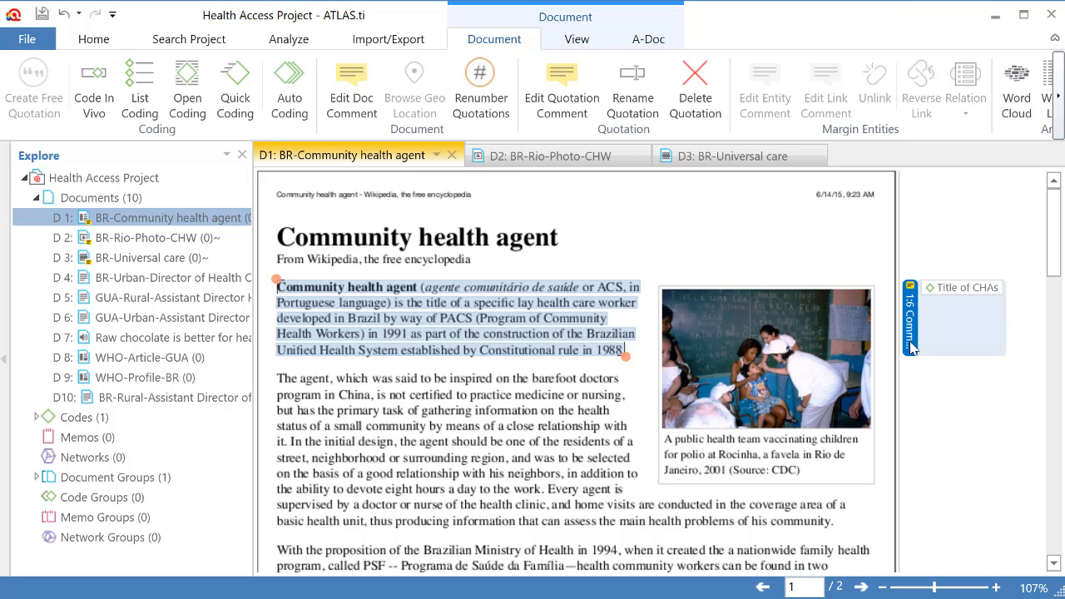
mouse_move(954, 308)
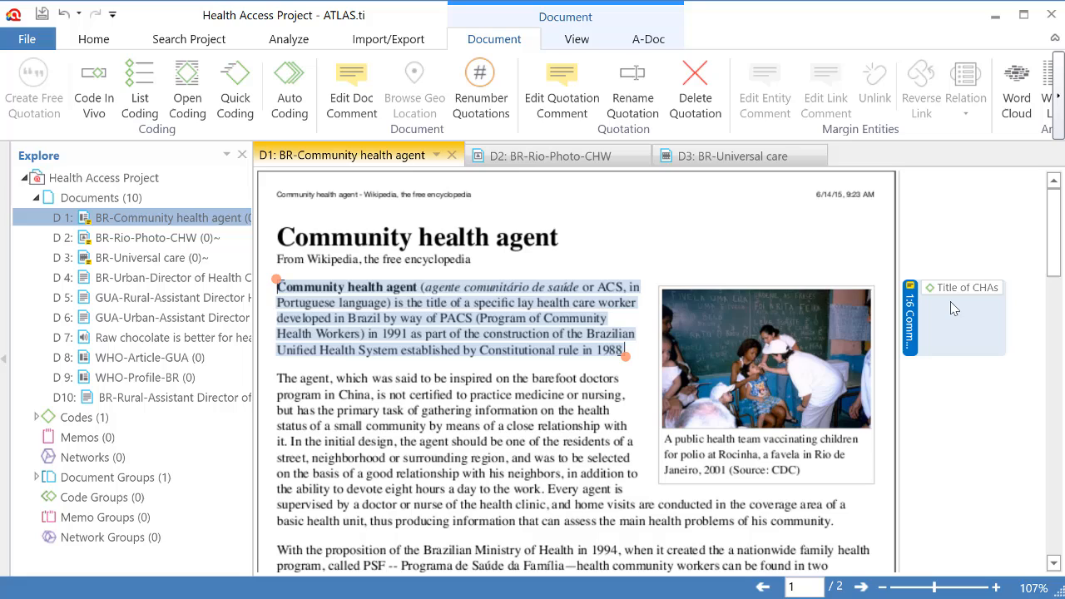
mouse_move(965, 287)
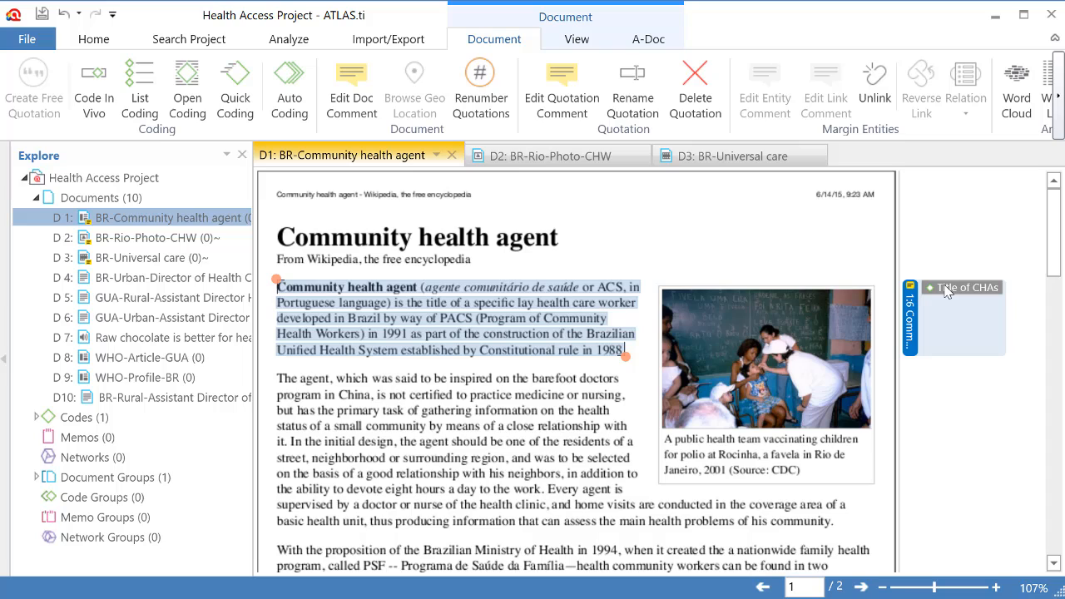
mouse_move(911, 312)
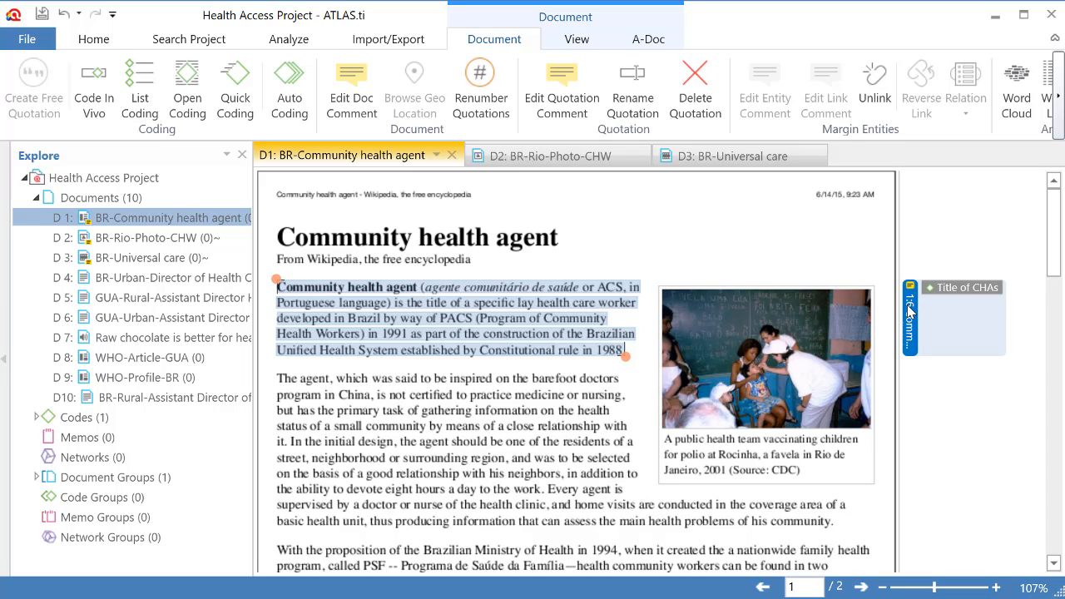
mouse_move(909, 312)
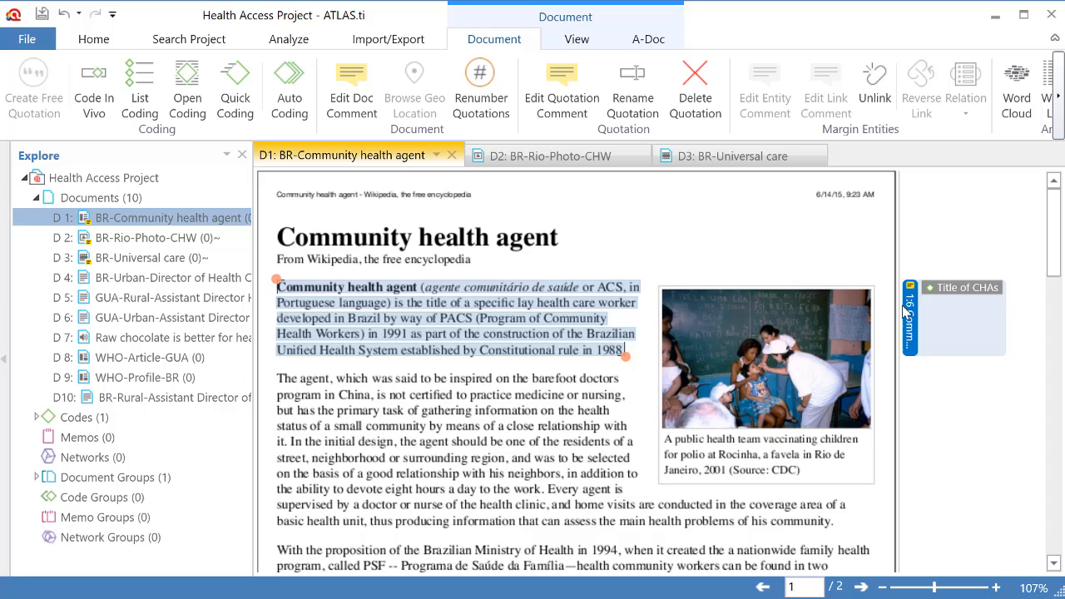